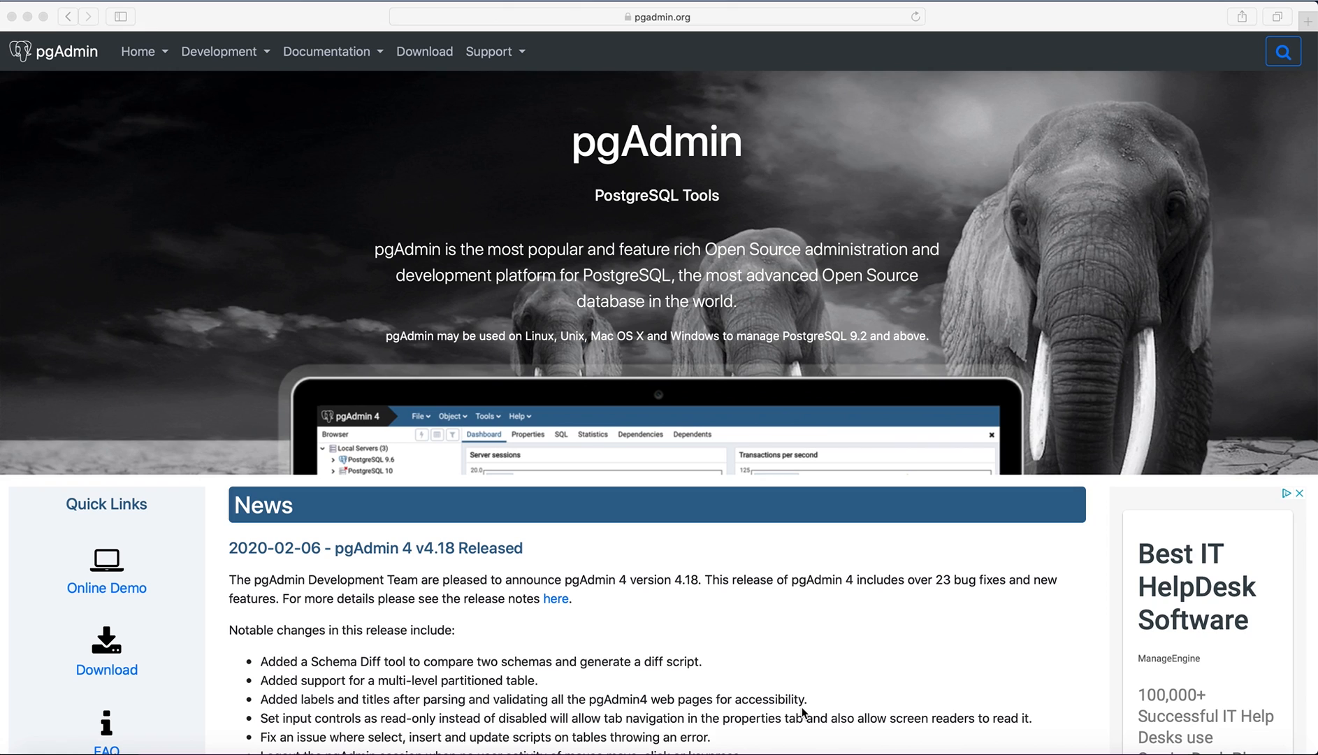
mouse_move(995, 723)
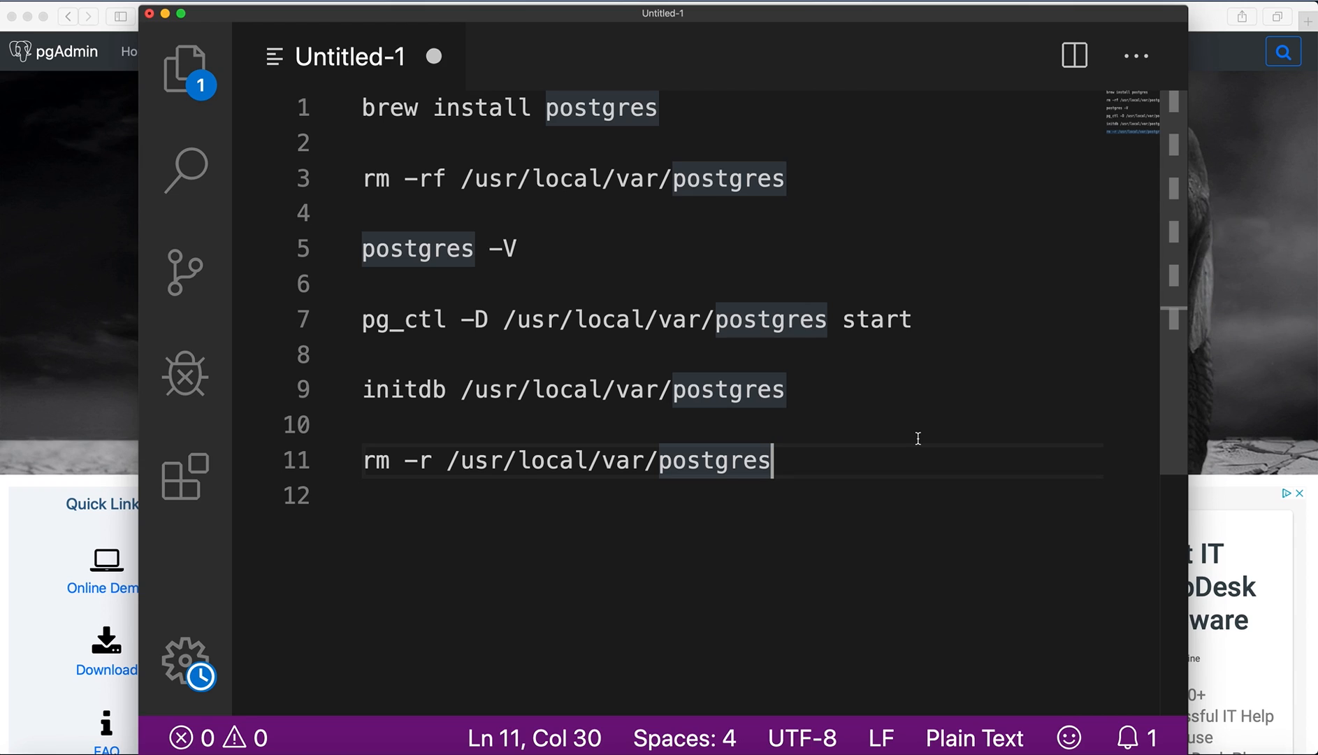
mouse_move(697, 208)
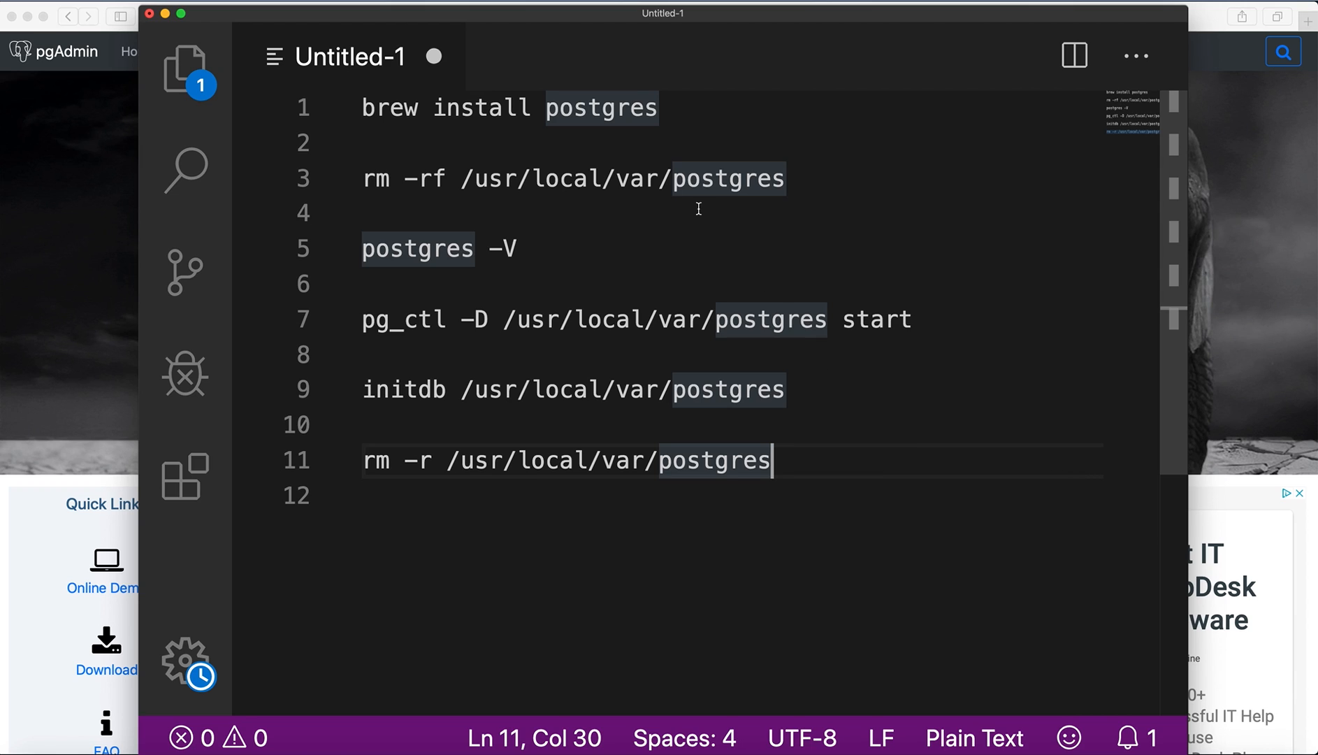
- In VS Code, clear the postgres highlights and select the initdb command word
left_click(660, 107)
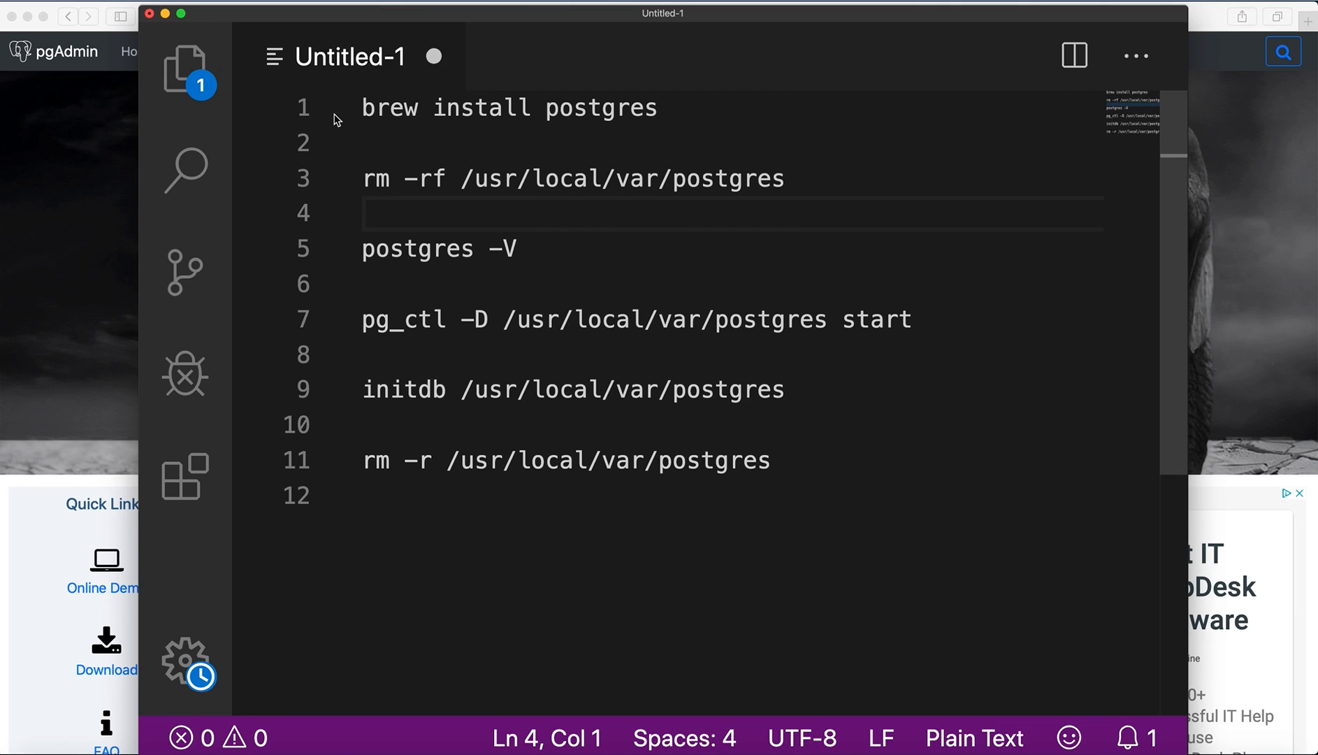
mouse_move(377, 113)
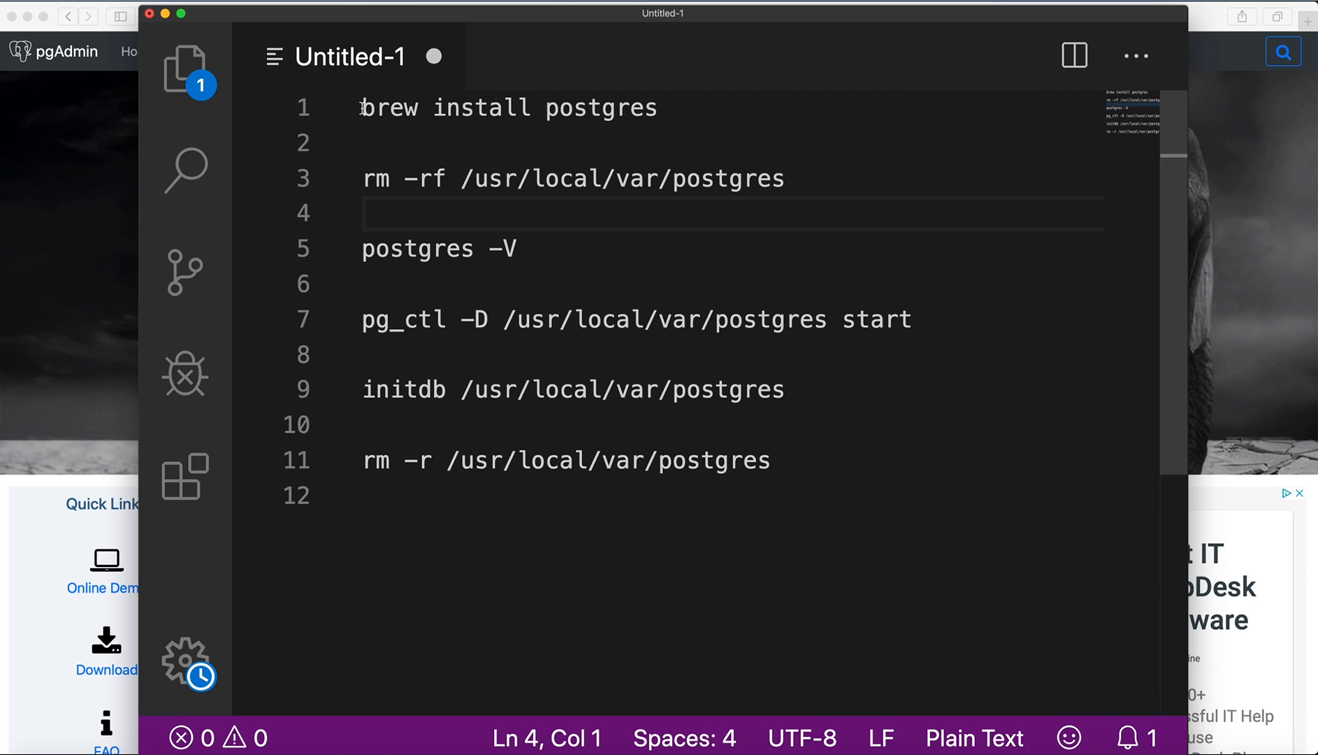
left_click(388, 107)
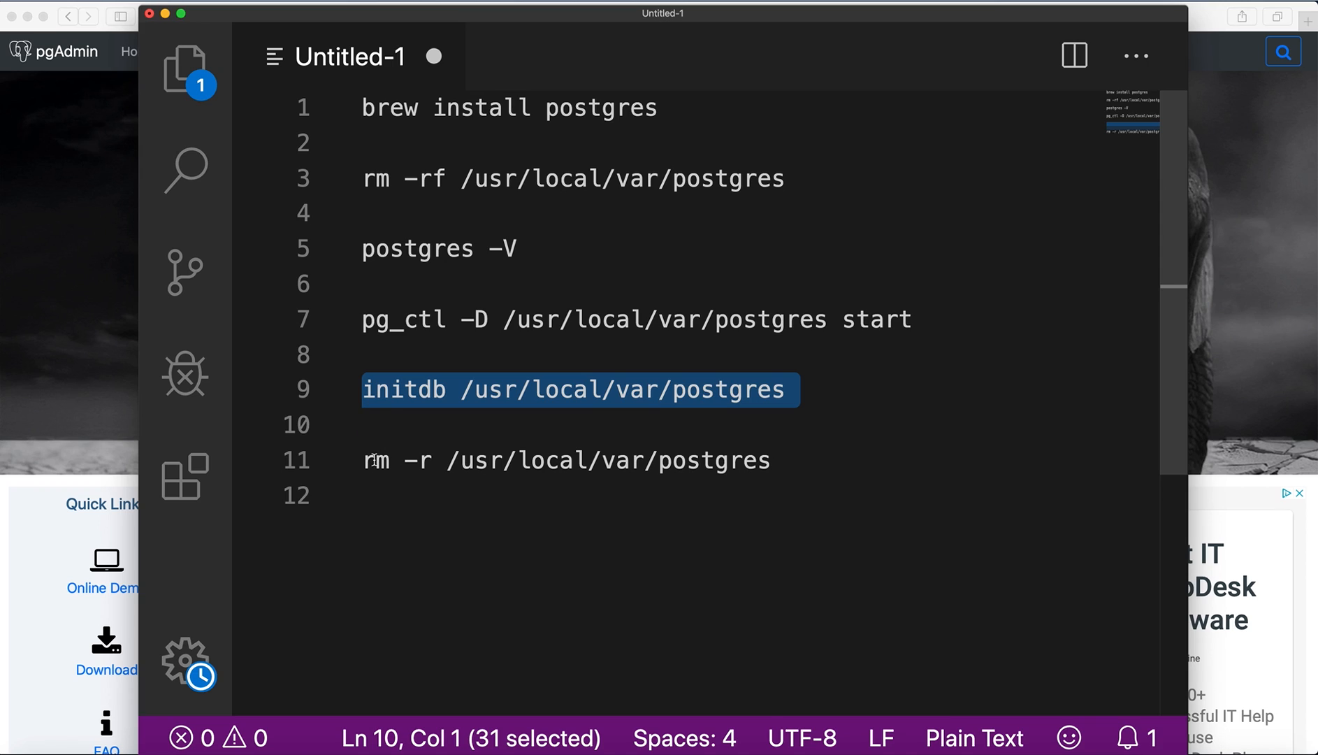
mouse_move(390, 400)
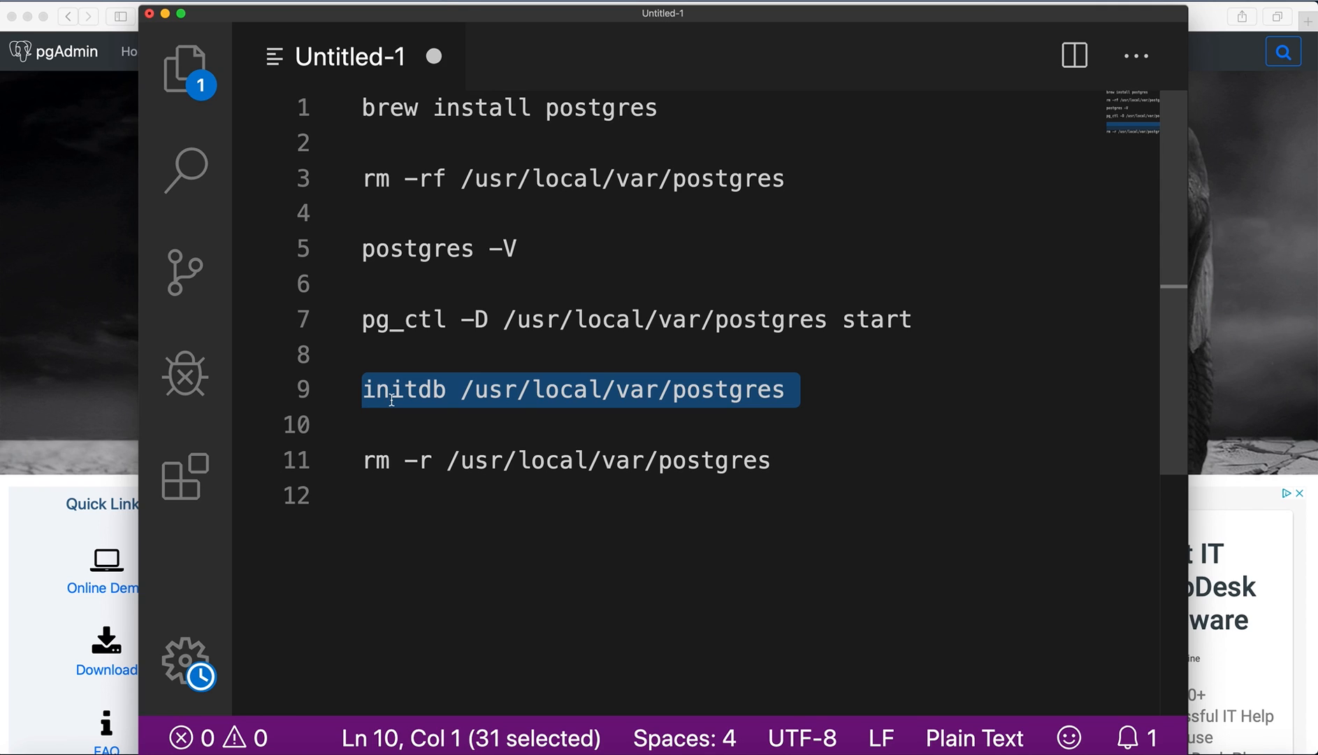
mouse_move(366, 464)
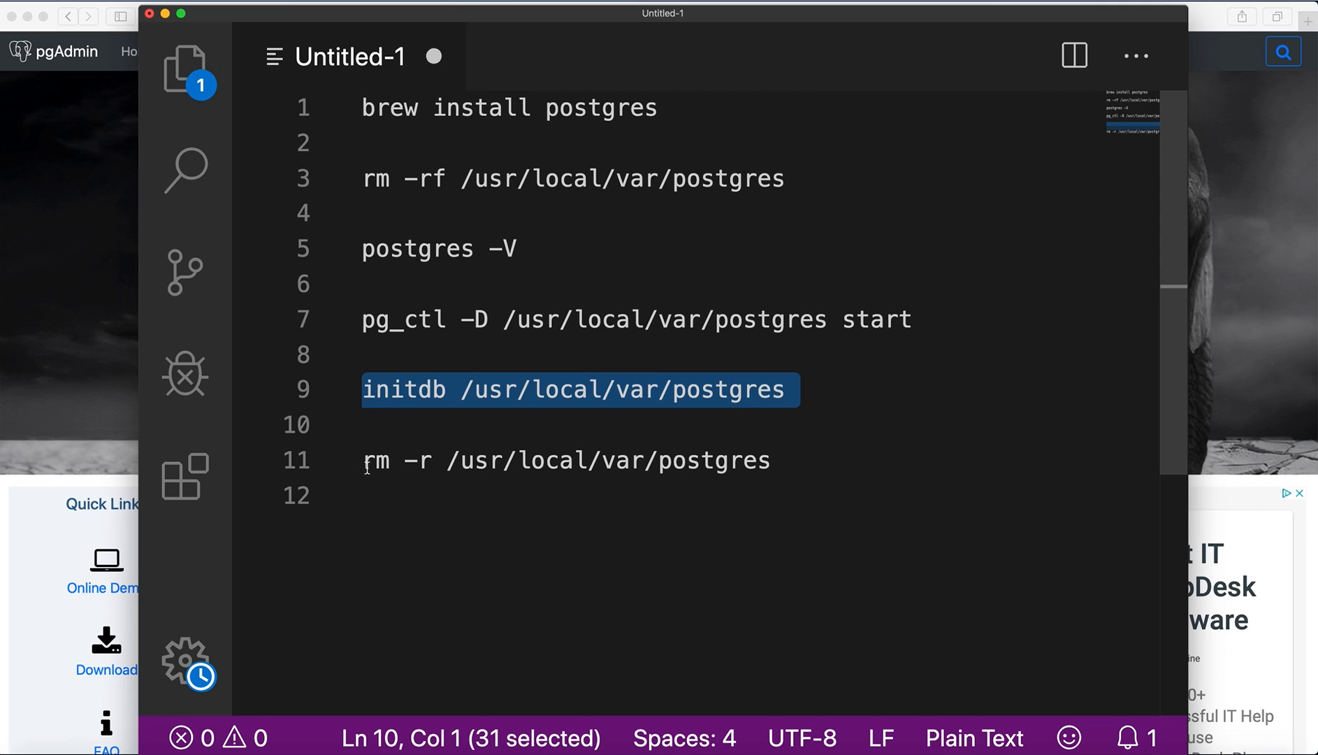
left_click(372, 460)
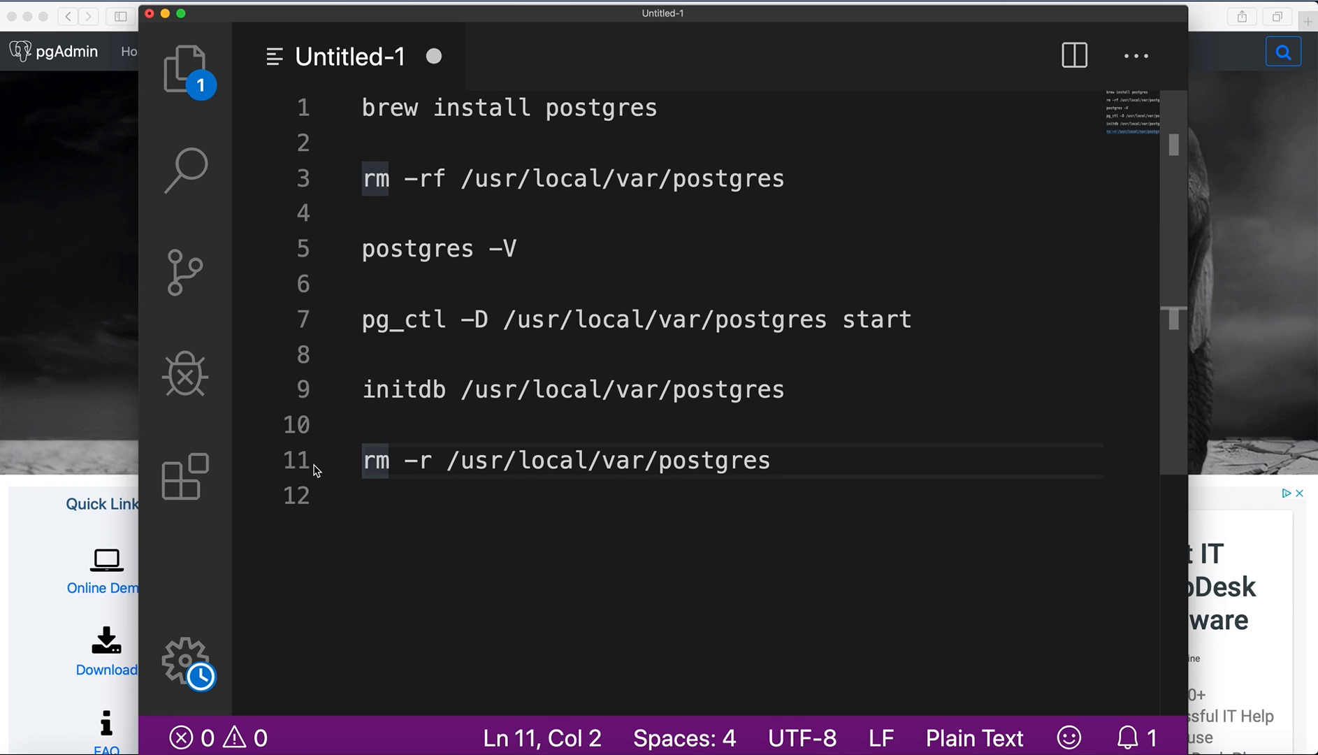
left_click(366, 390)
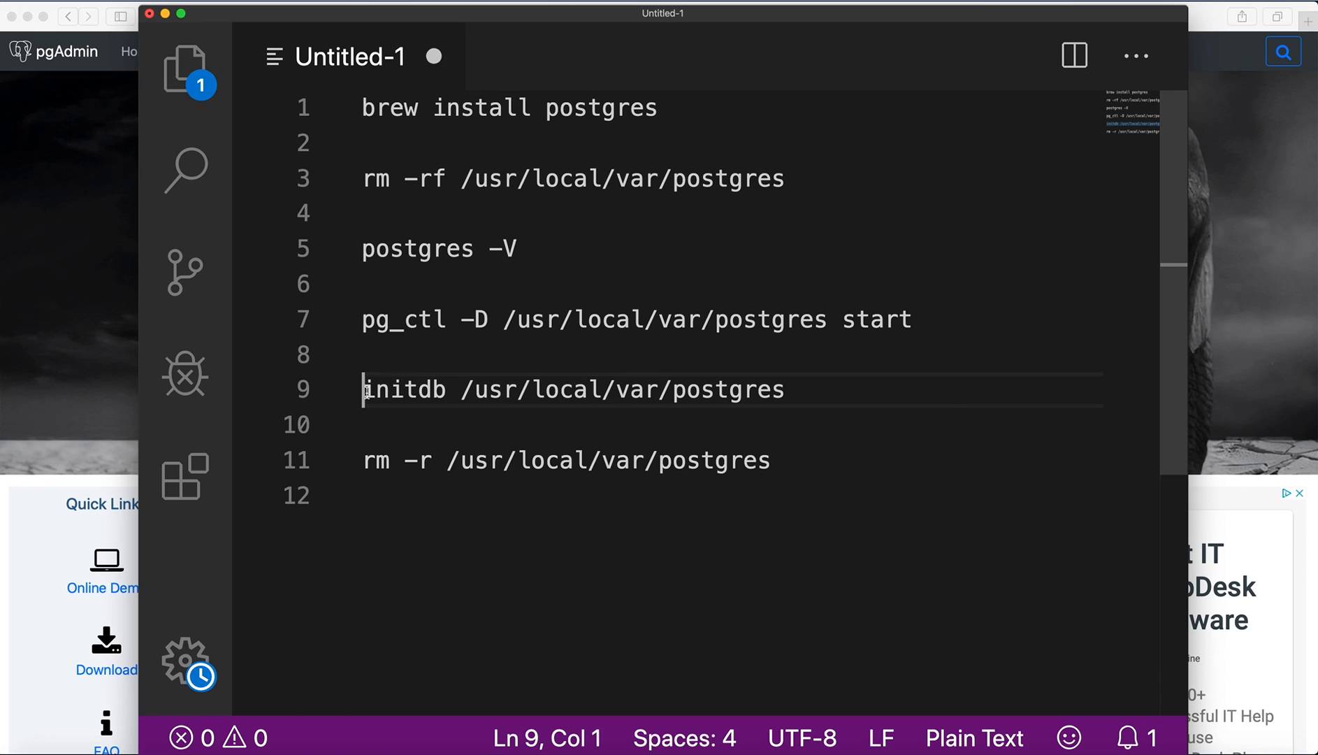
double_click(405, 389)
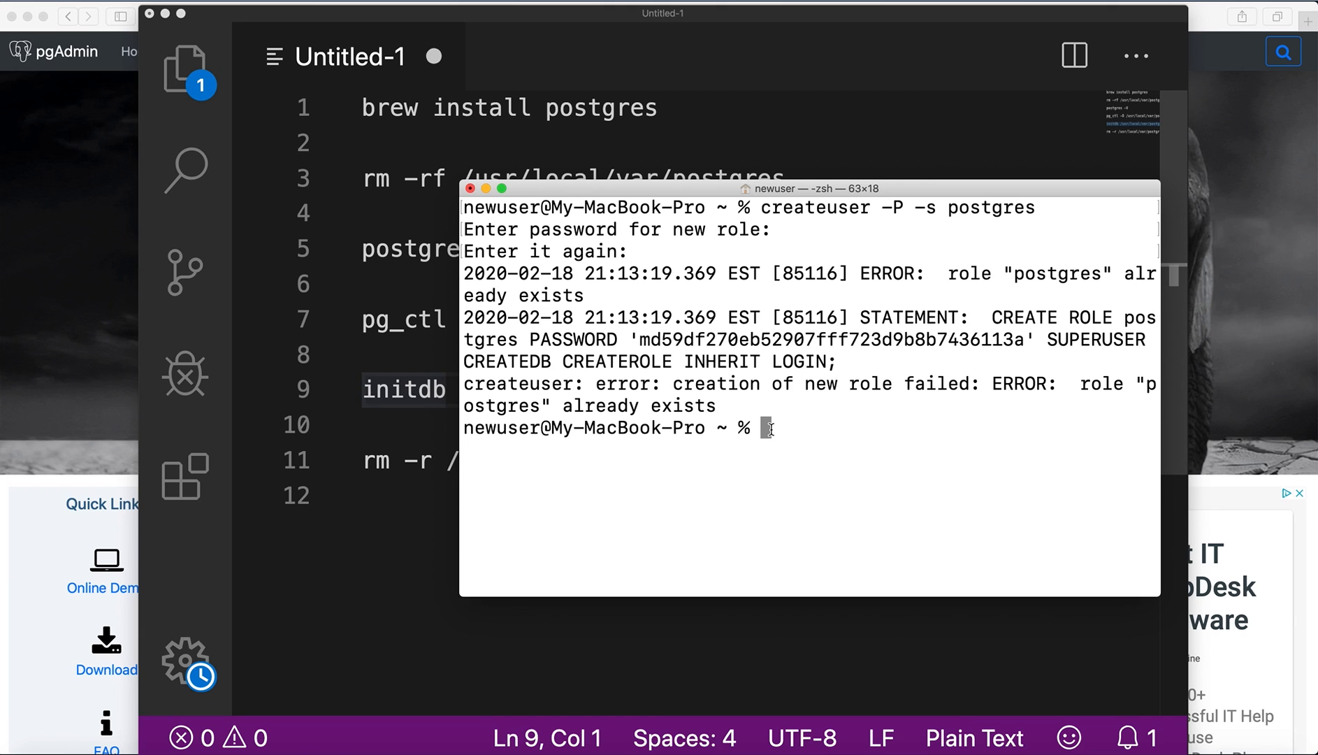
mouse_move(488, 190)
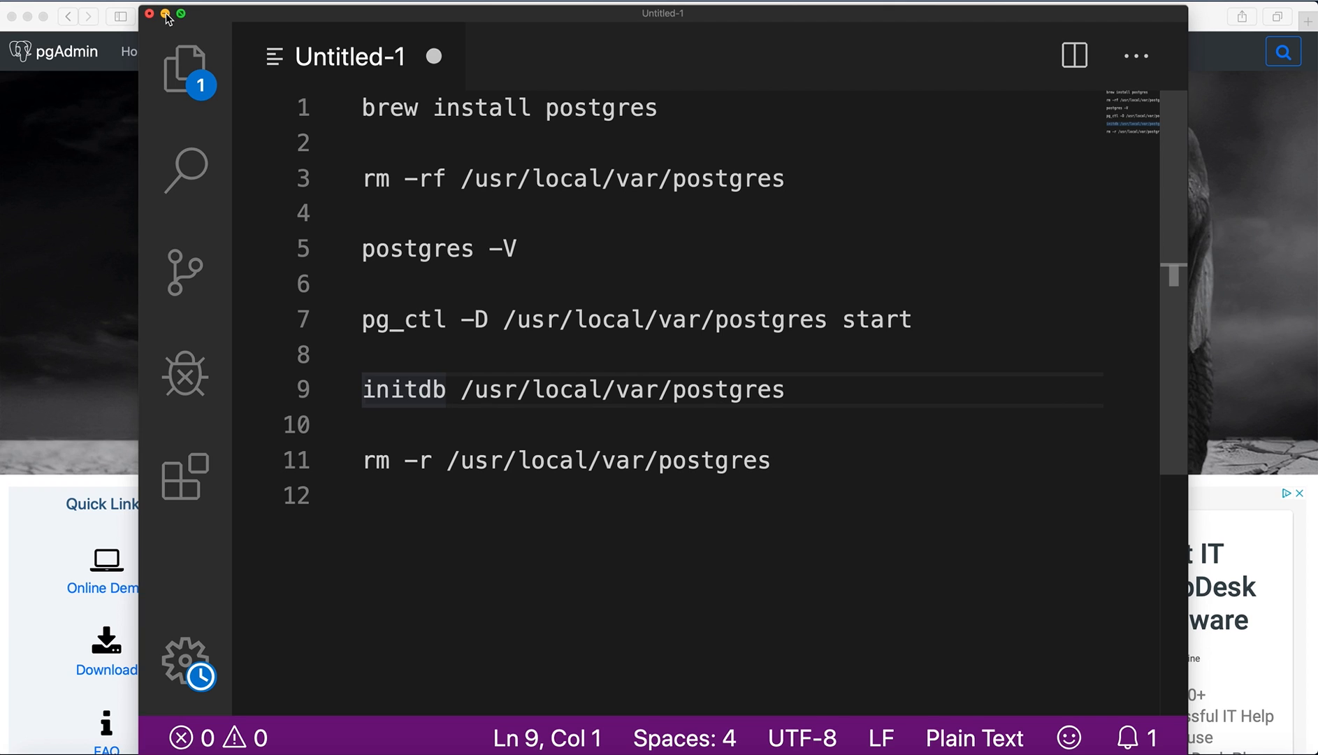
- Minimize VS Code, rerun createuser -P -s postgres in Terminal, then clear the output
left_click(149, 15)
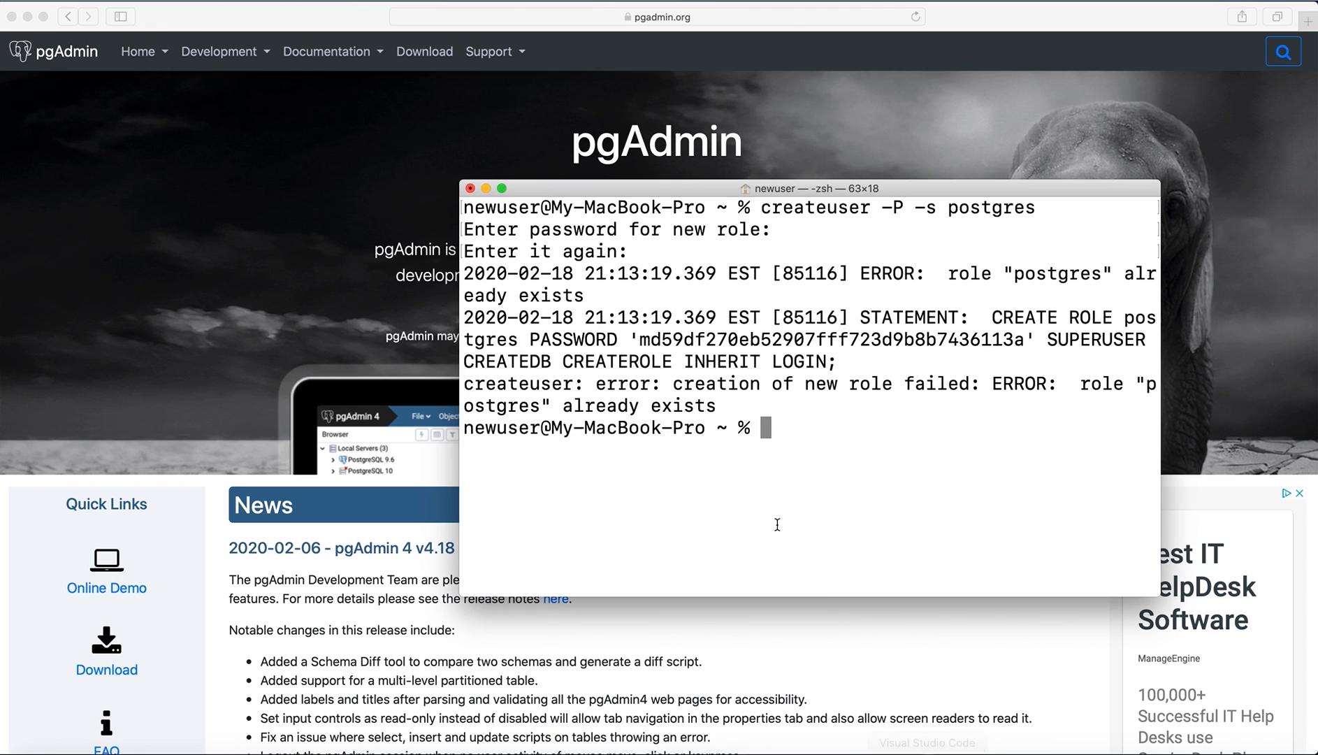
type("createuser -P -s postgres")
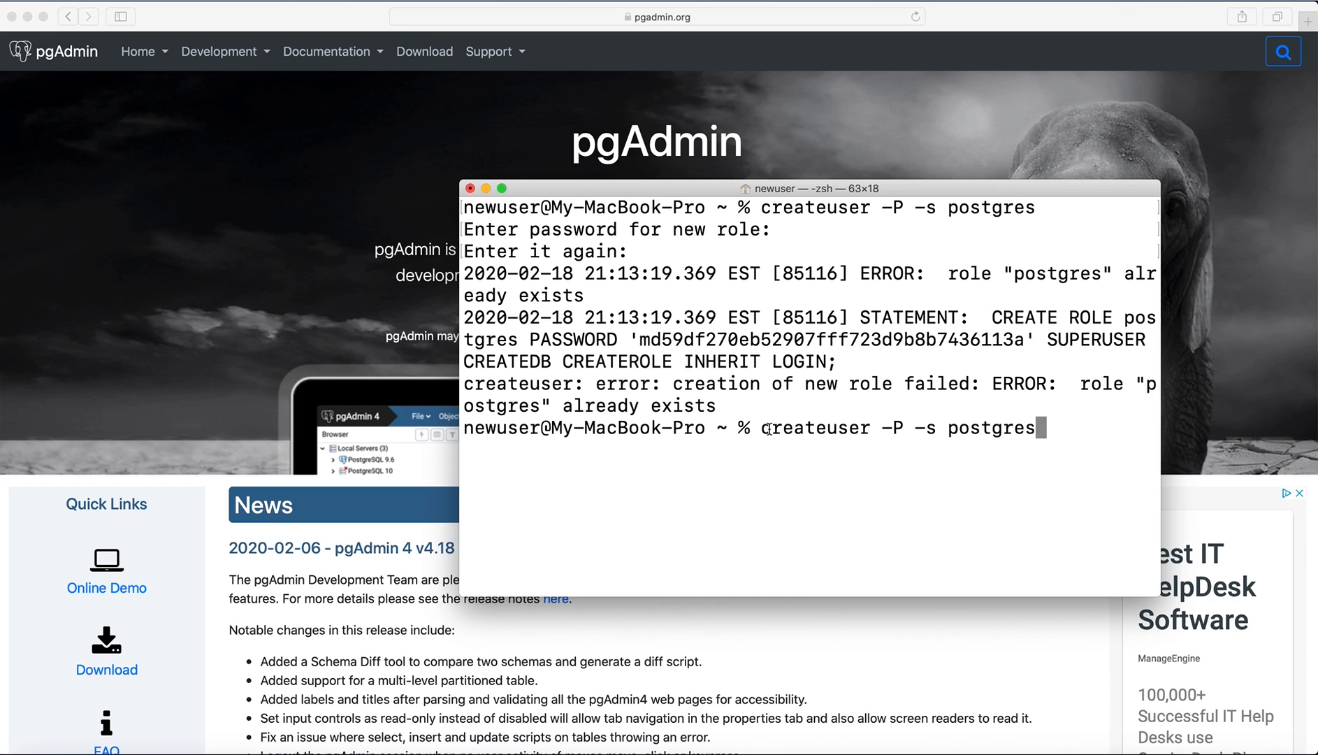
mouse_move(887, 427)
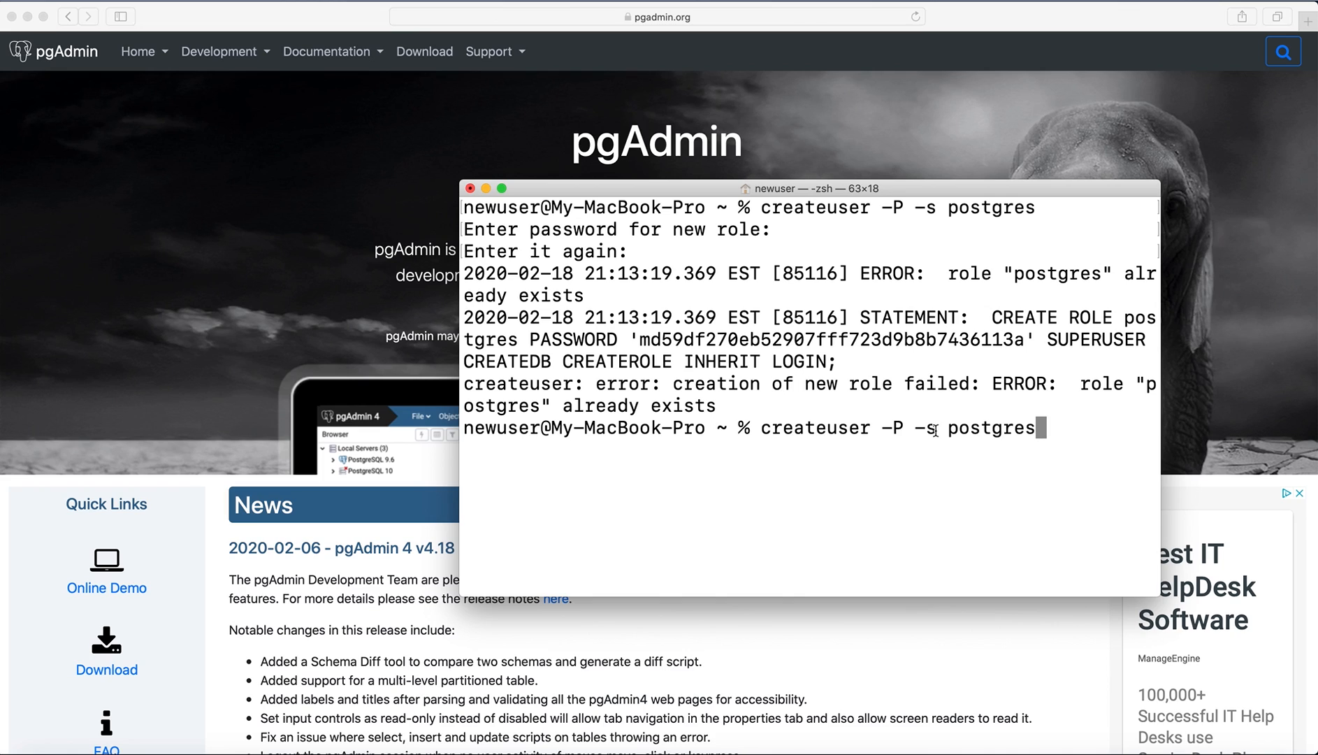
mouse_move(954, 429)
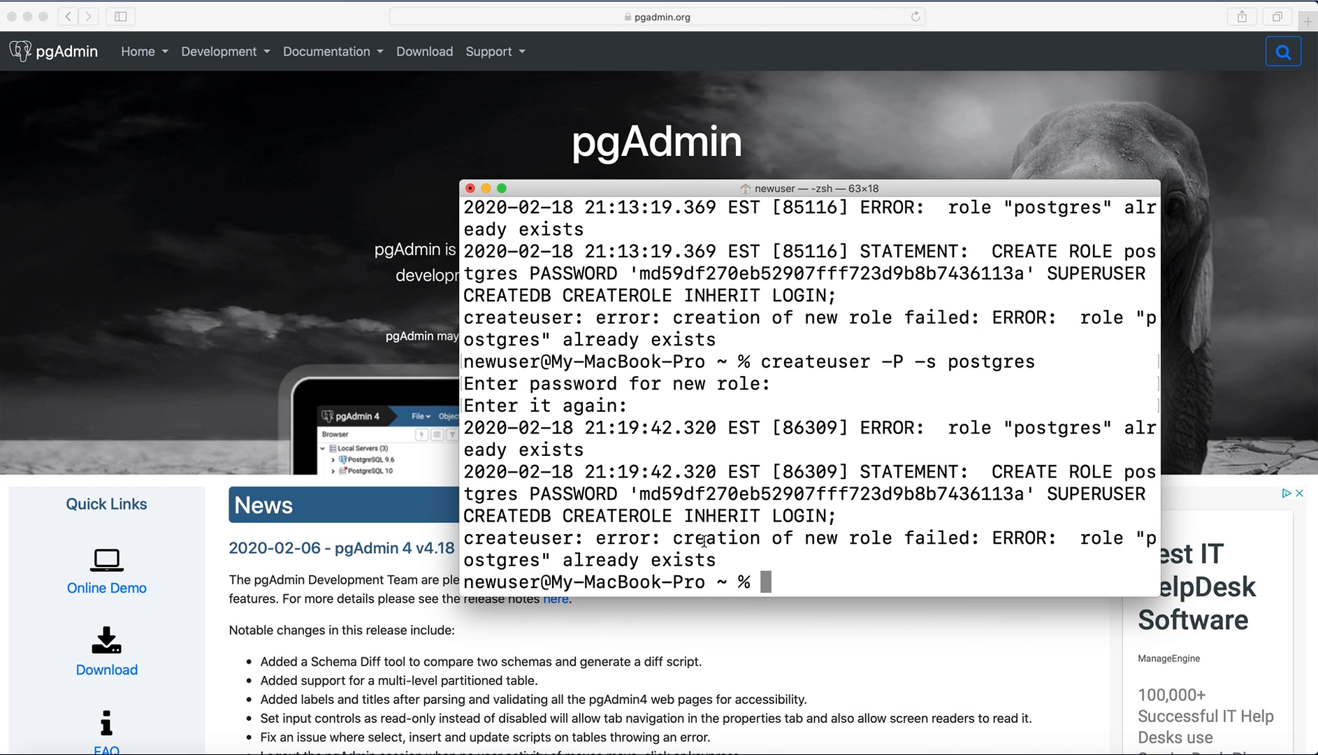
type("c")
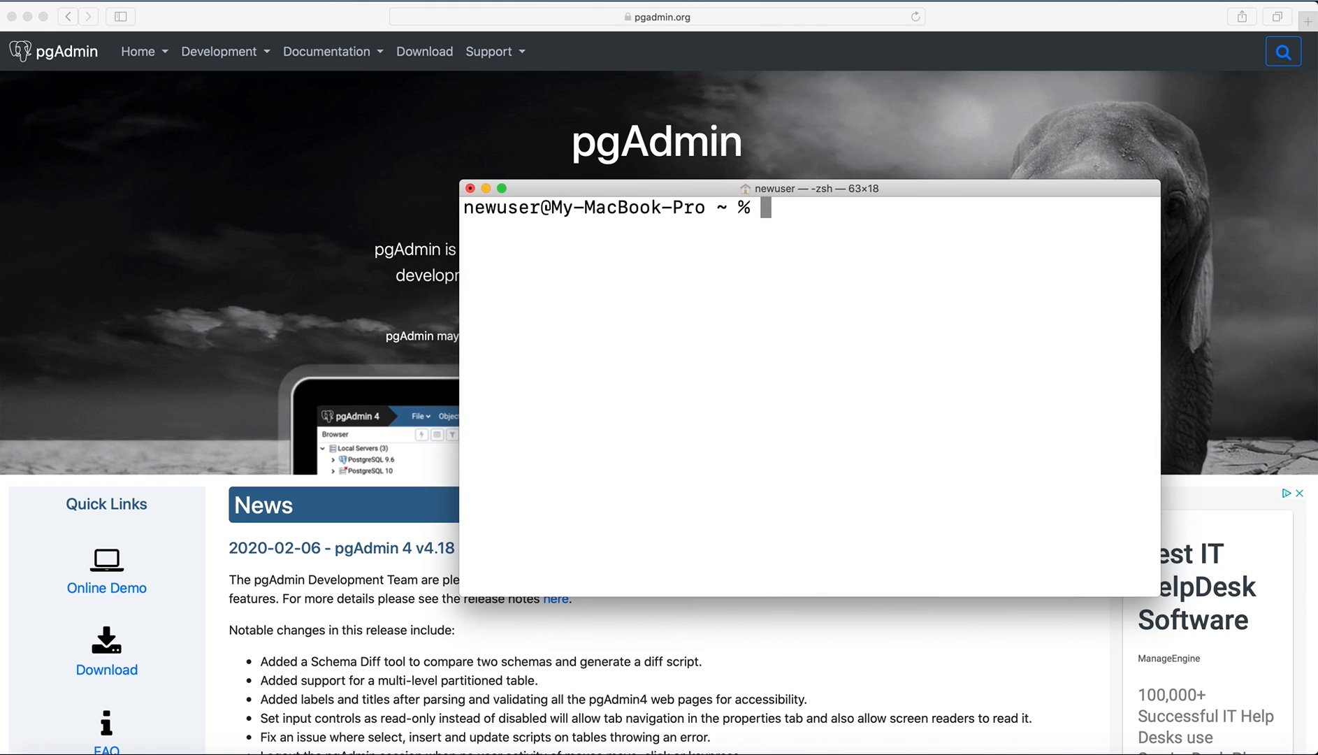
mouse_move(540, 459)
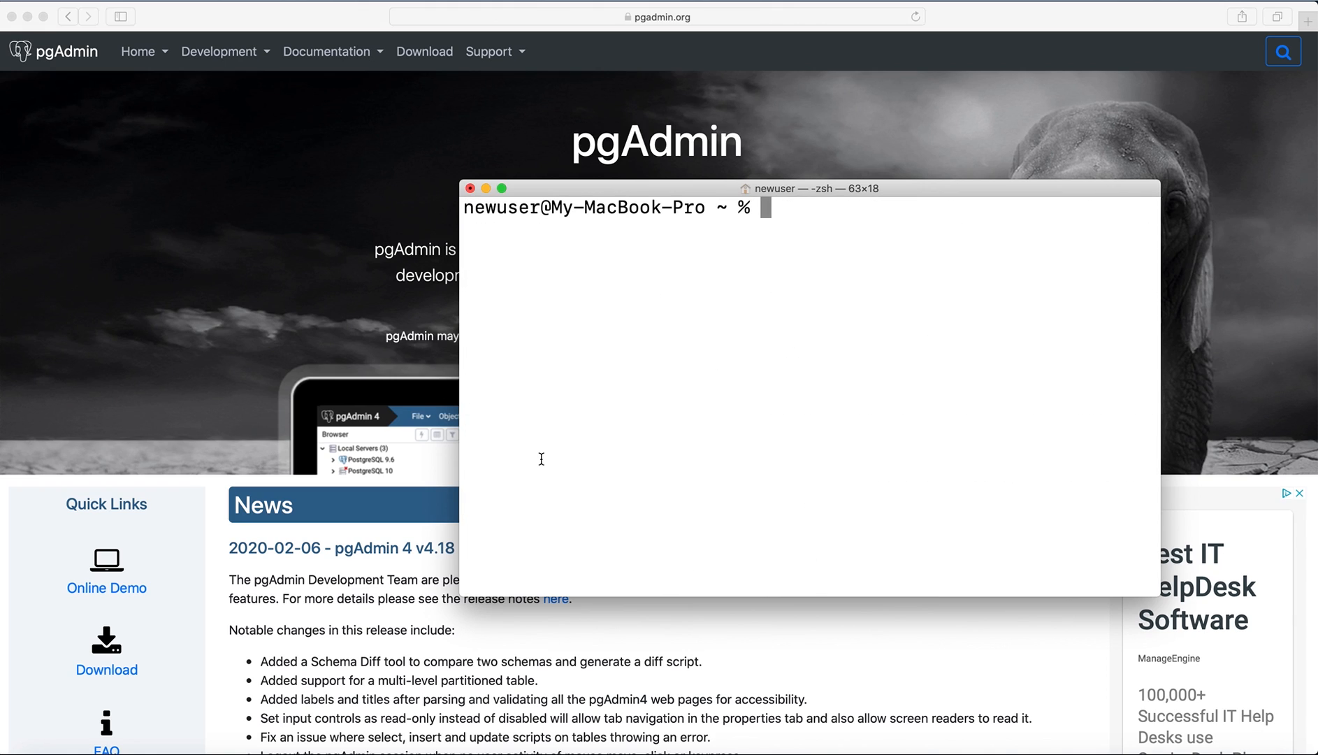
mouse_move(161, 182)
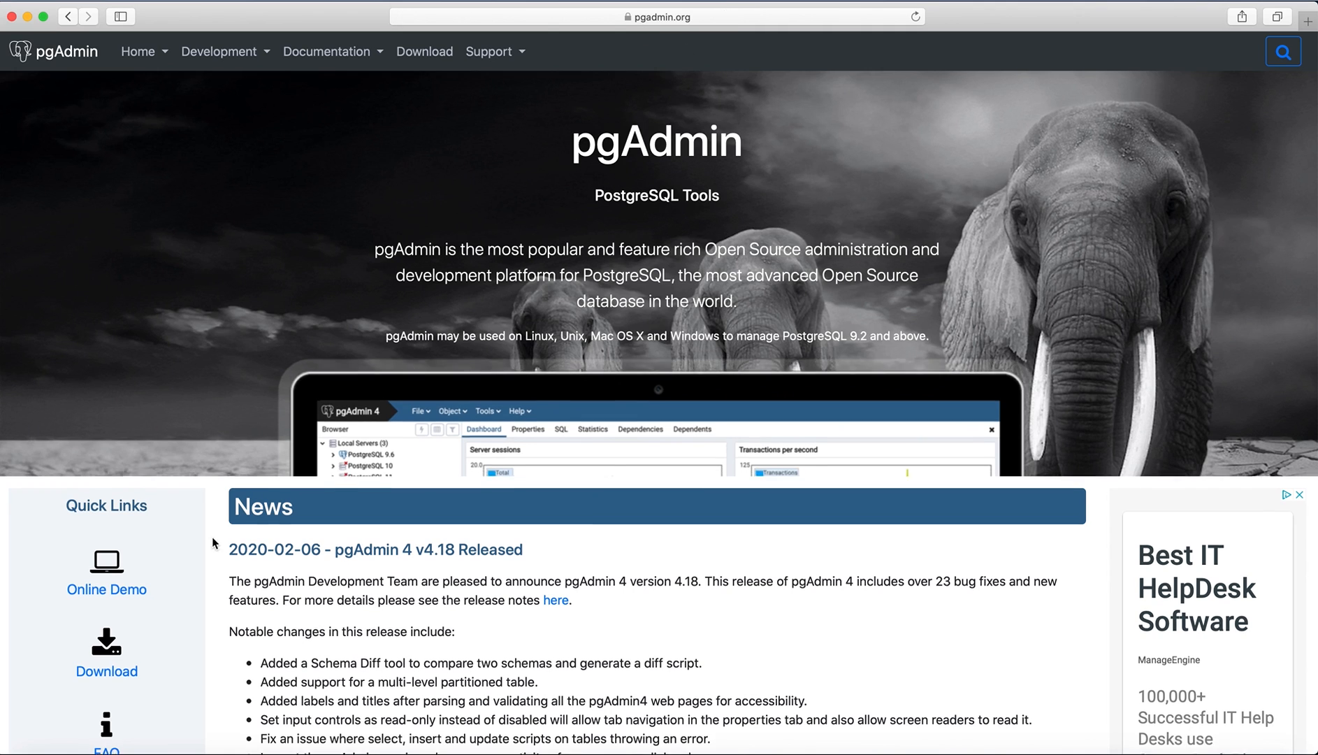
- Navigate from pgAdmin Download to the pgAdmin 4 v4.18 macOS file listing
left_click(424, 51)
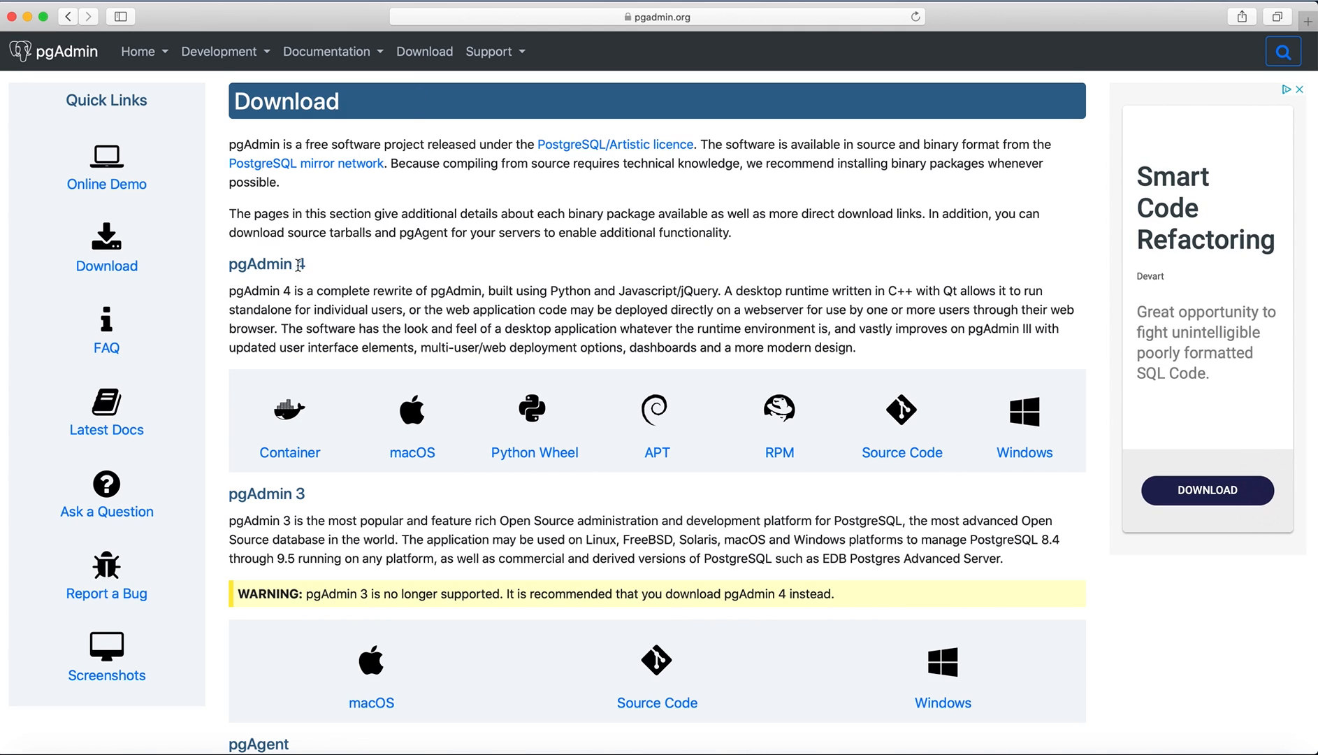
mouse_move(399, 429)
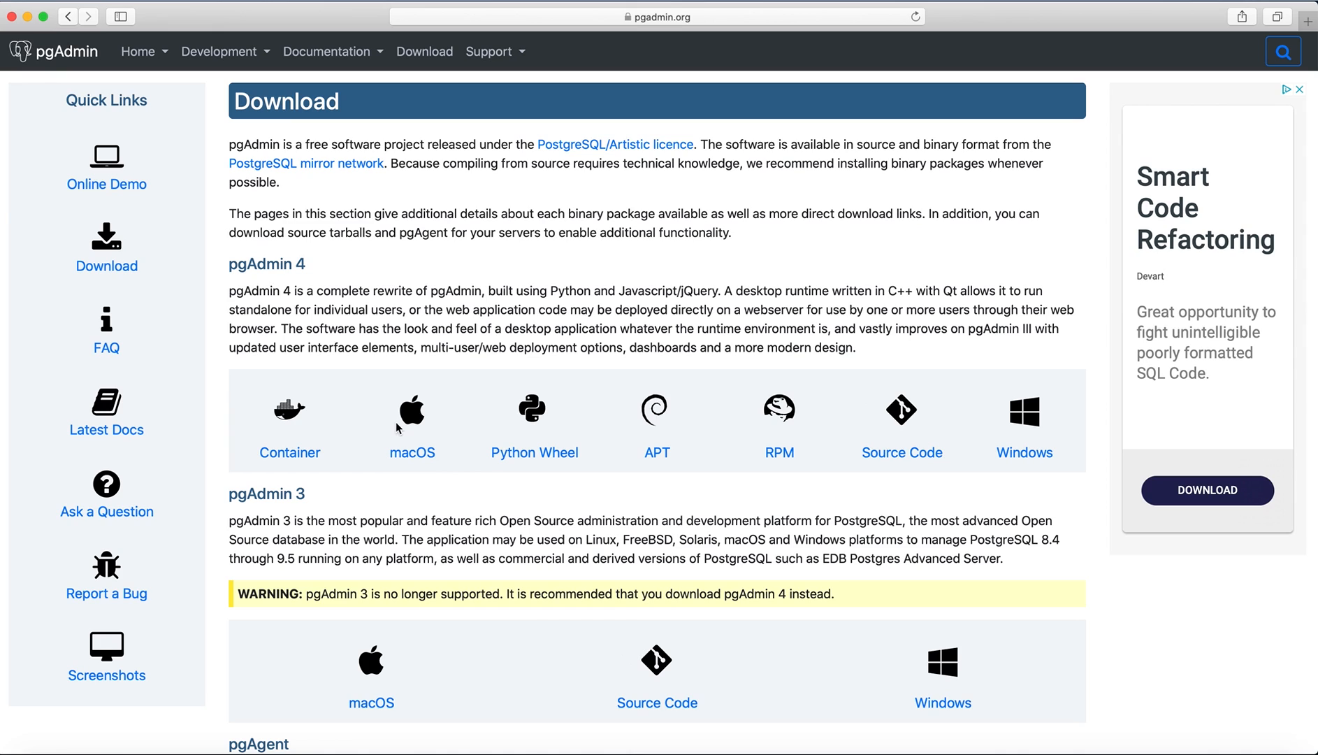
mouse_move(423, 434)
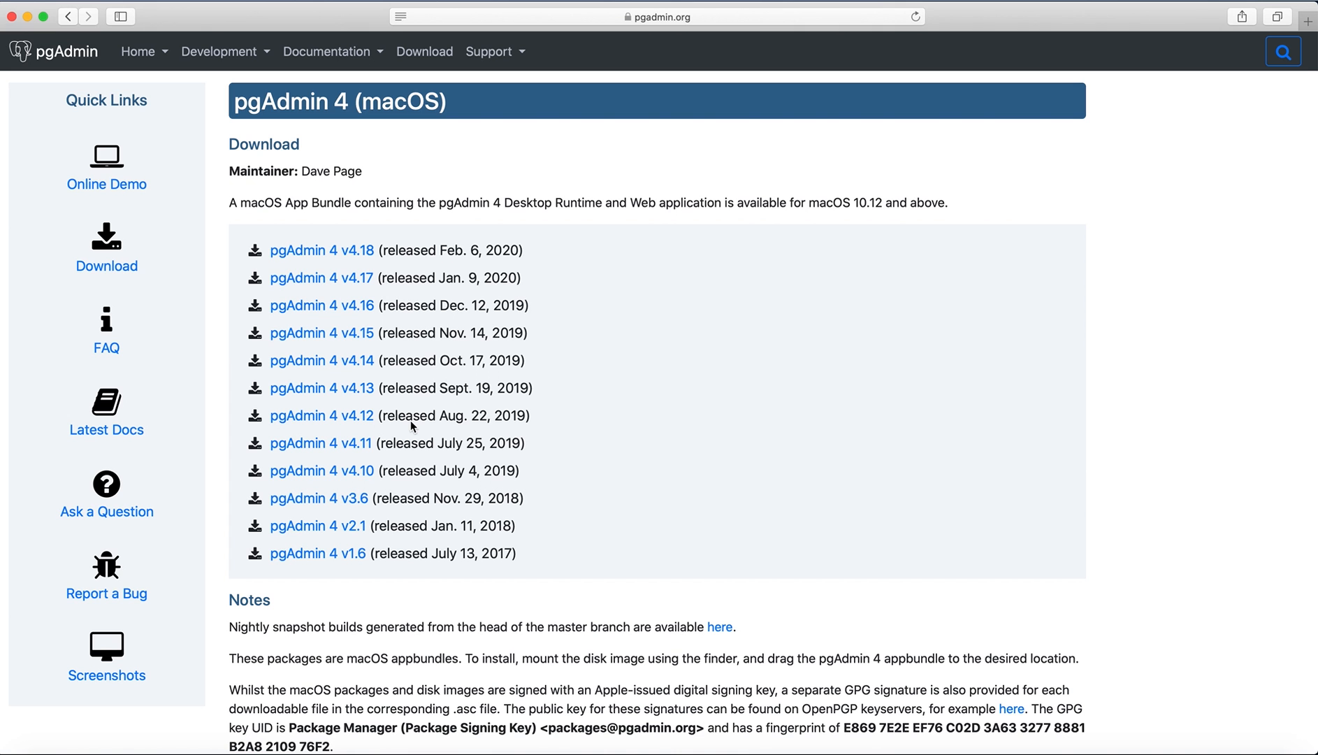
left_click(323, 250)
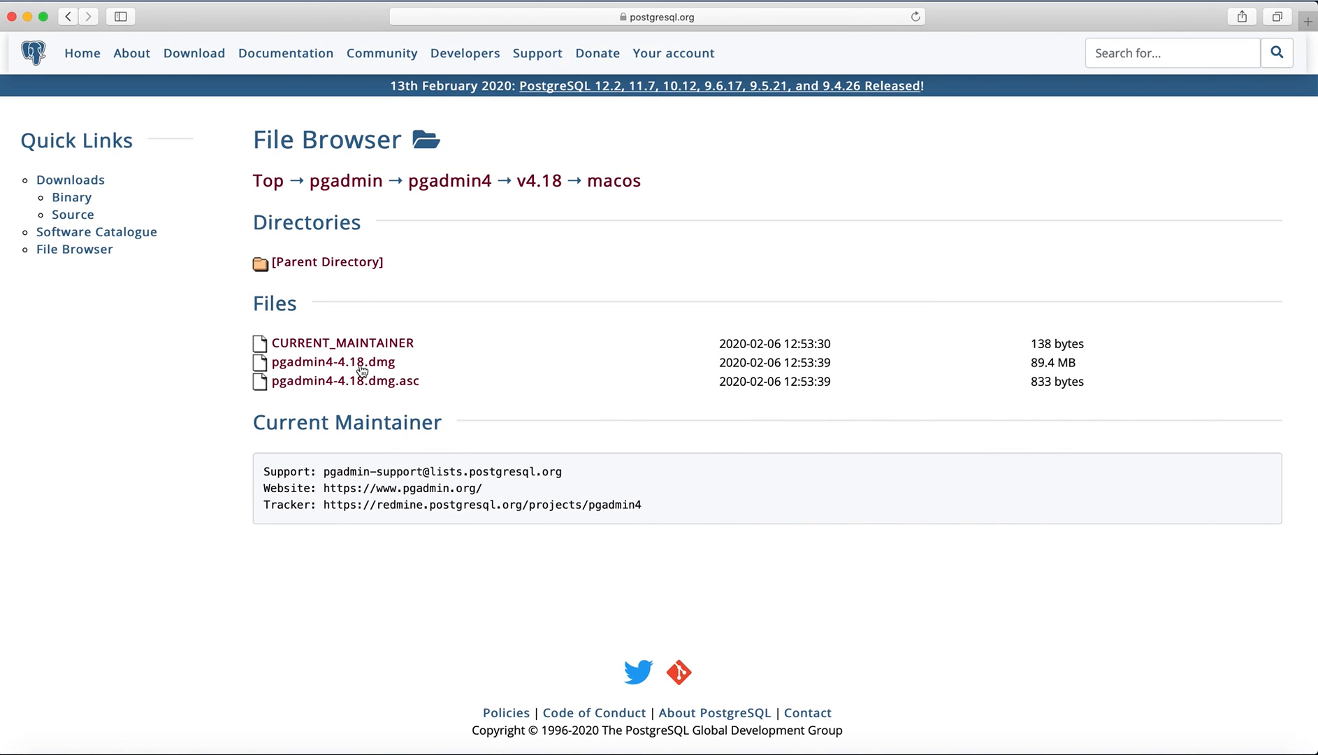
mouse_move(395, 368)
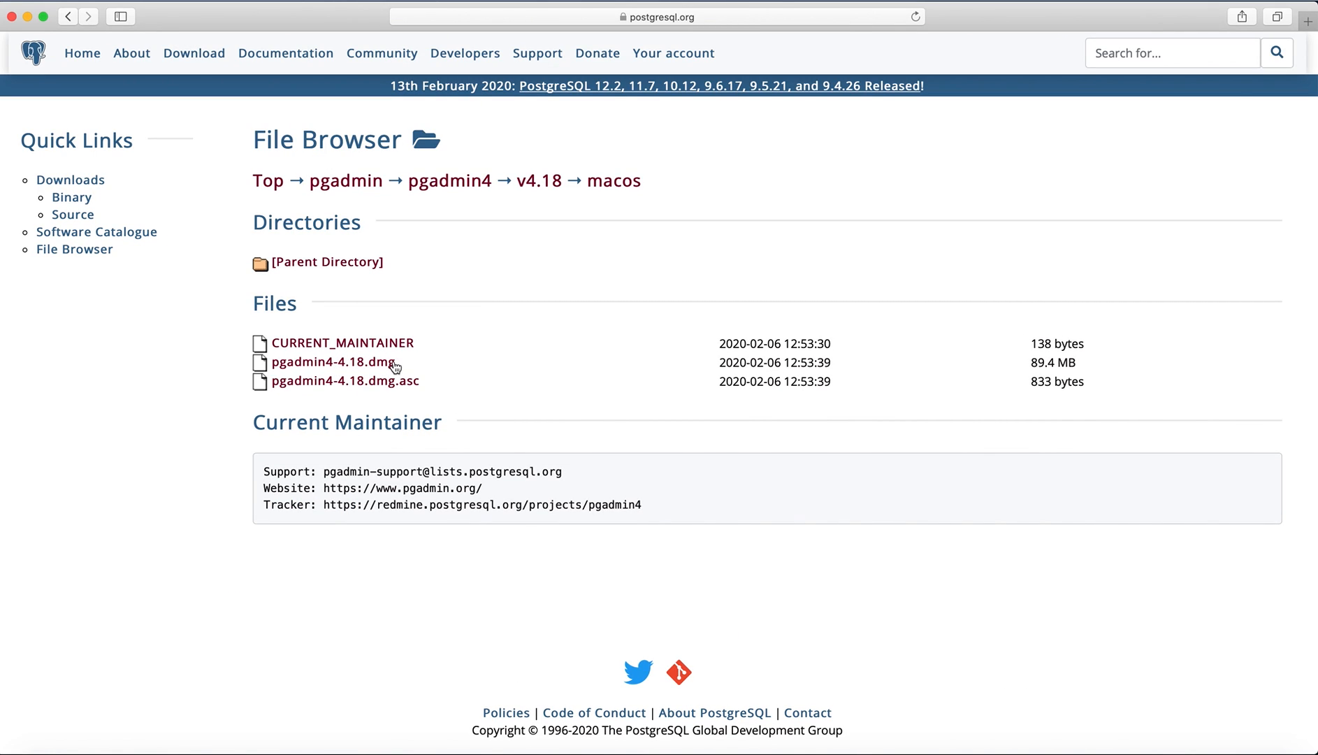
mouse_move(377, 368)
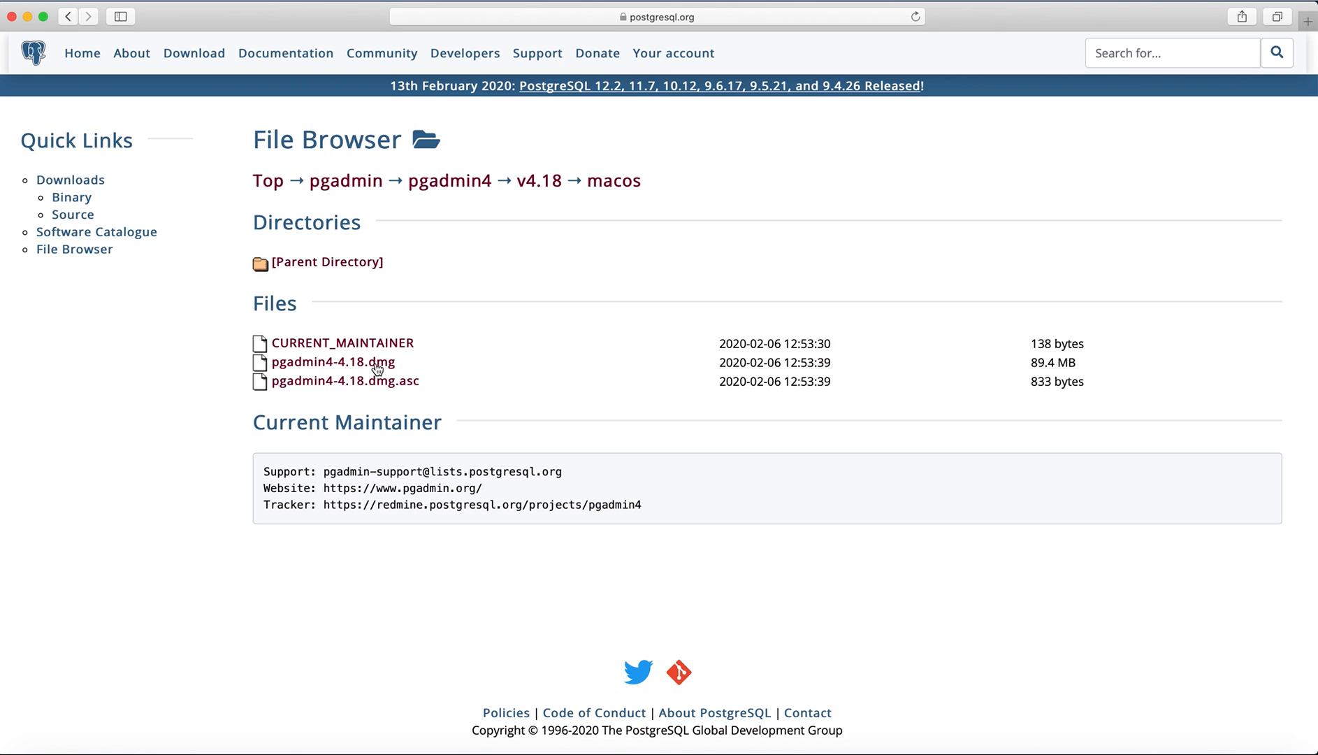
mouse_move(44, 28)
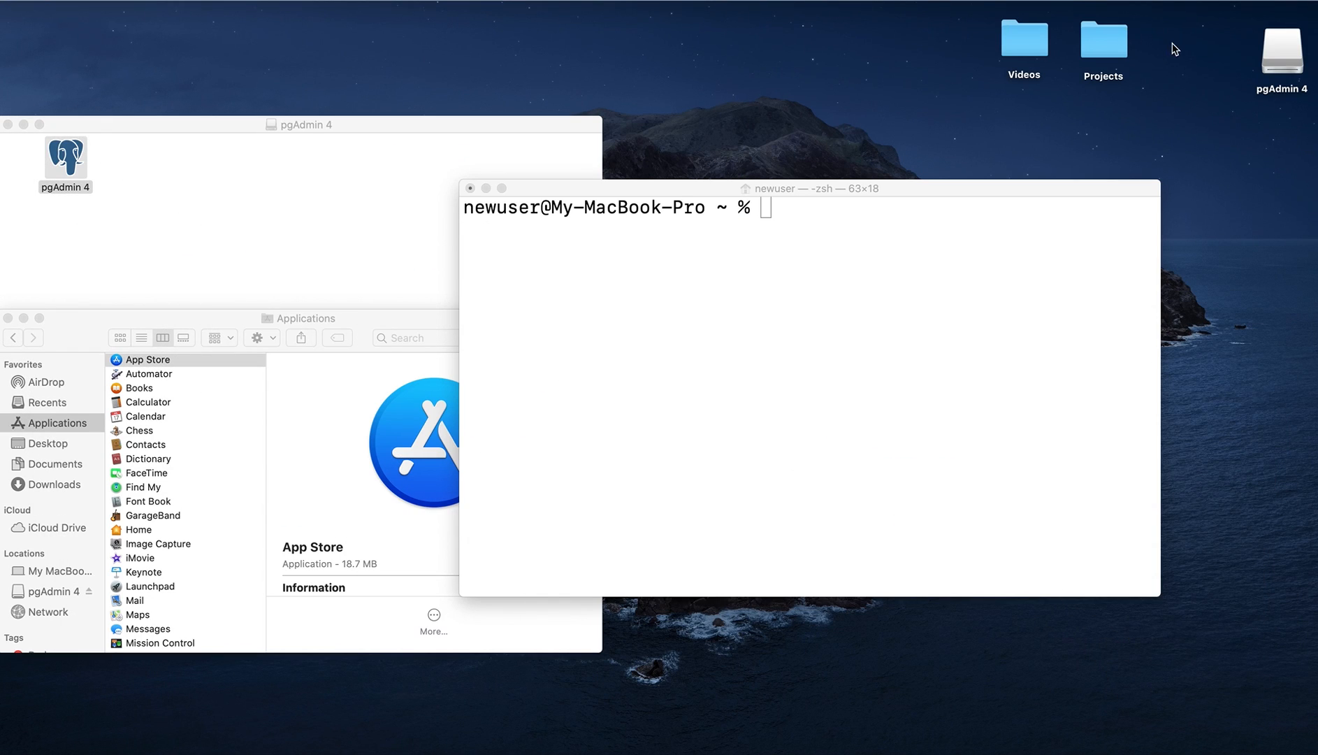
mouse_move(1296, 52)
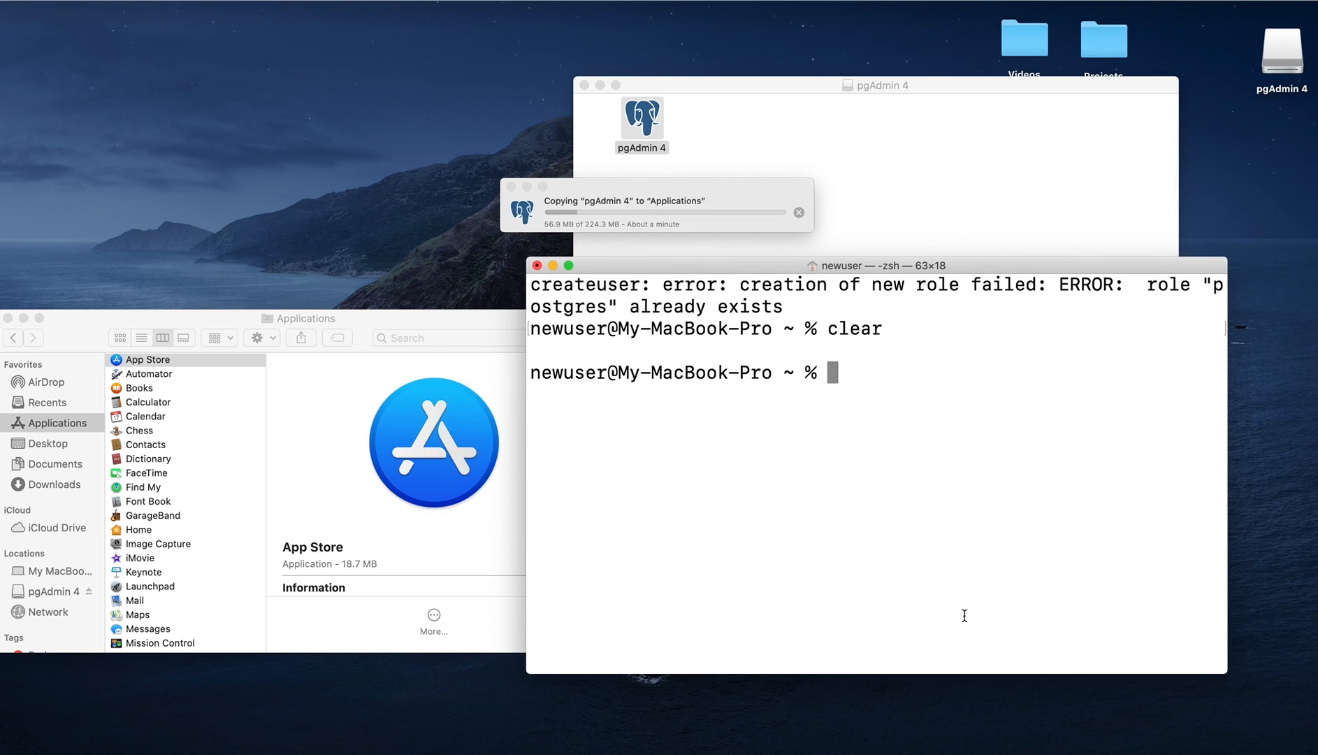
mouse_move(904, 721)
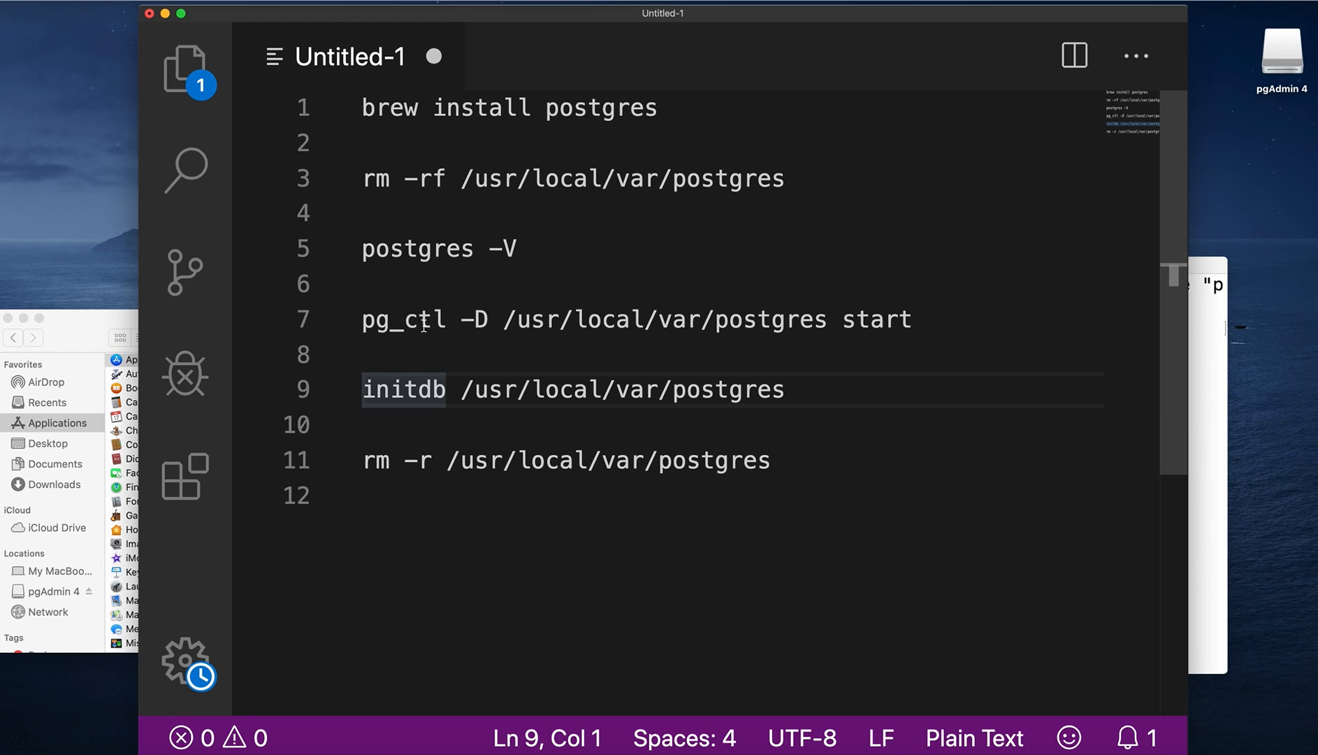
mouse_move(361, 249)
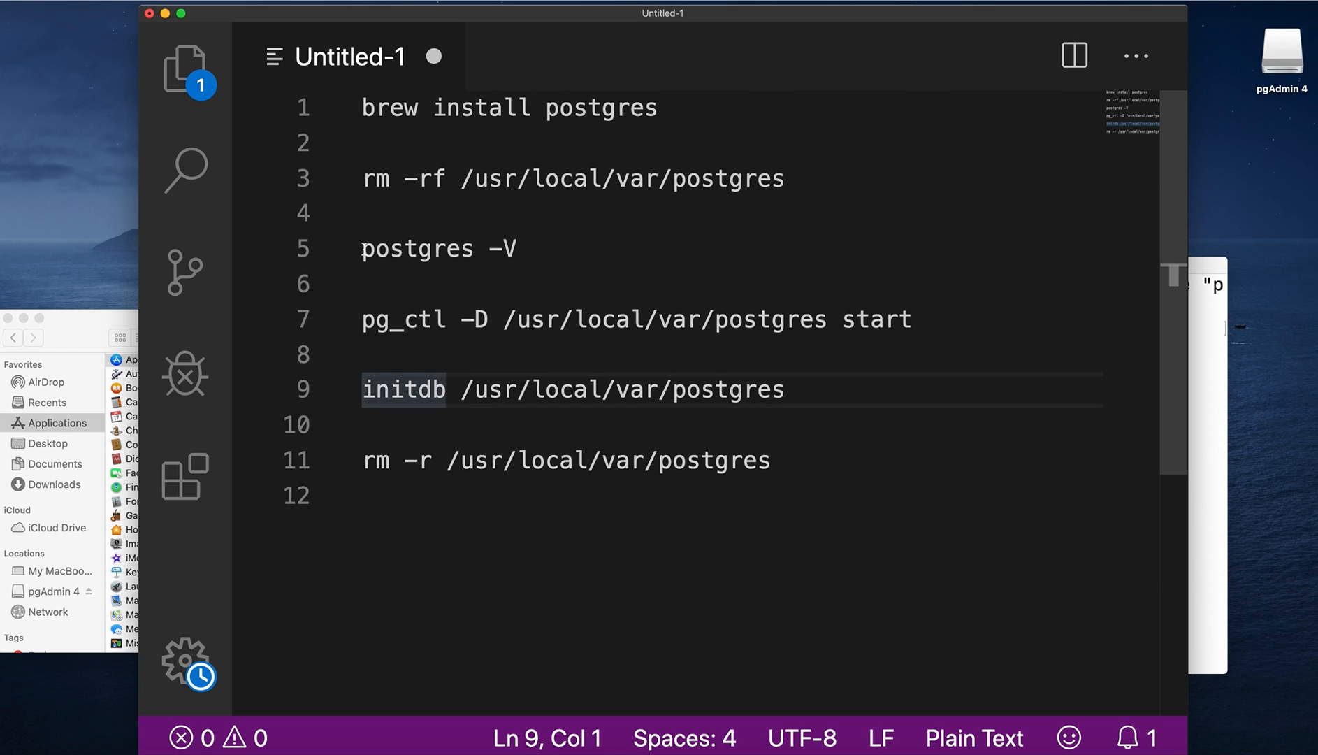
- Run postgres -V in Terminal to confirm PostgreSQL version 12.2
double_click(418, 248)
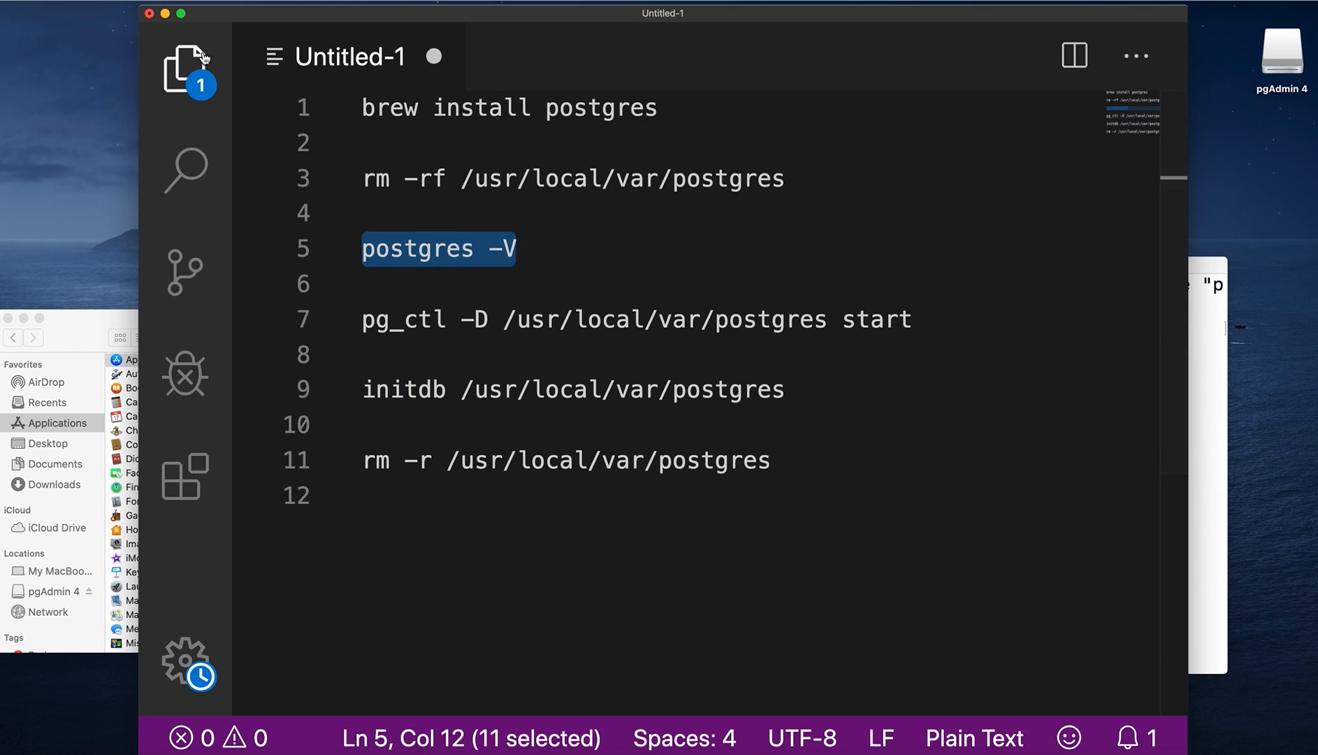
mouse_move(166, 14)
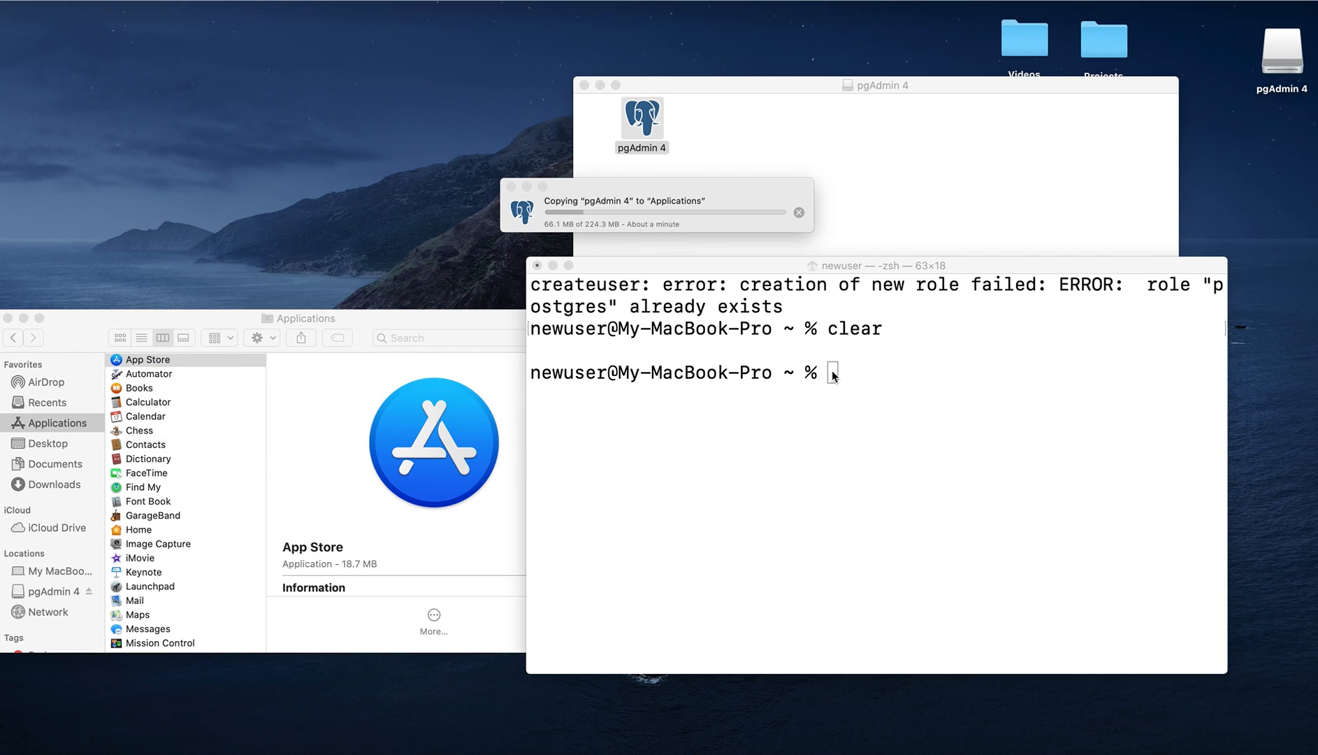
type("pos")
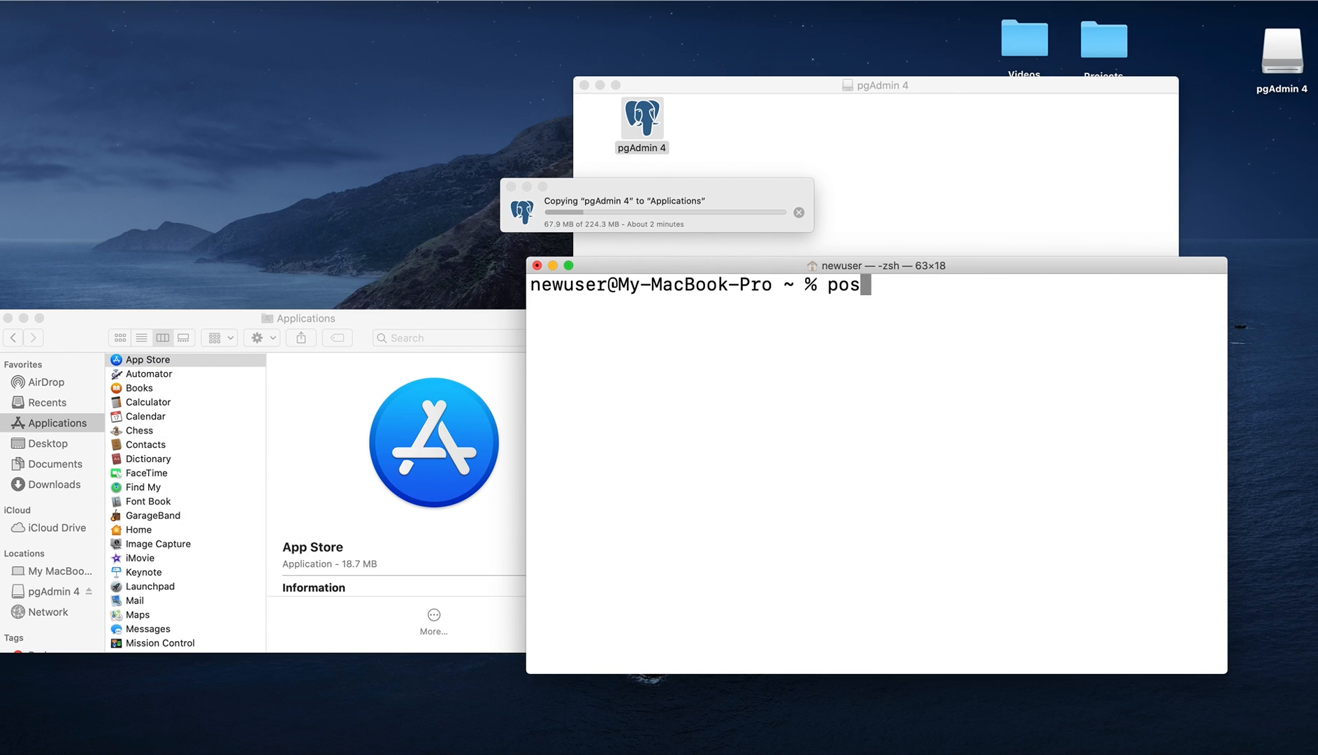
type("tgres")
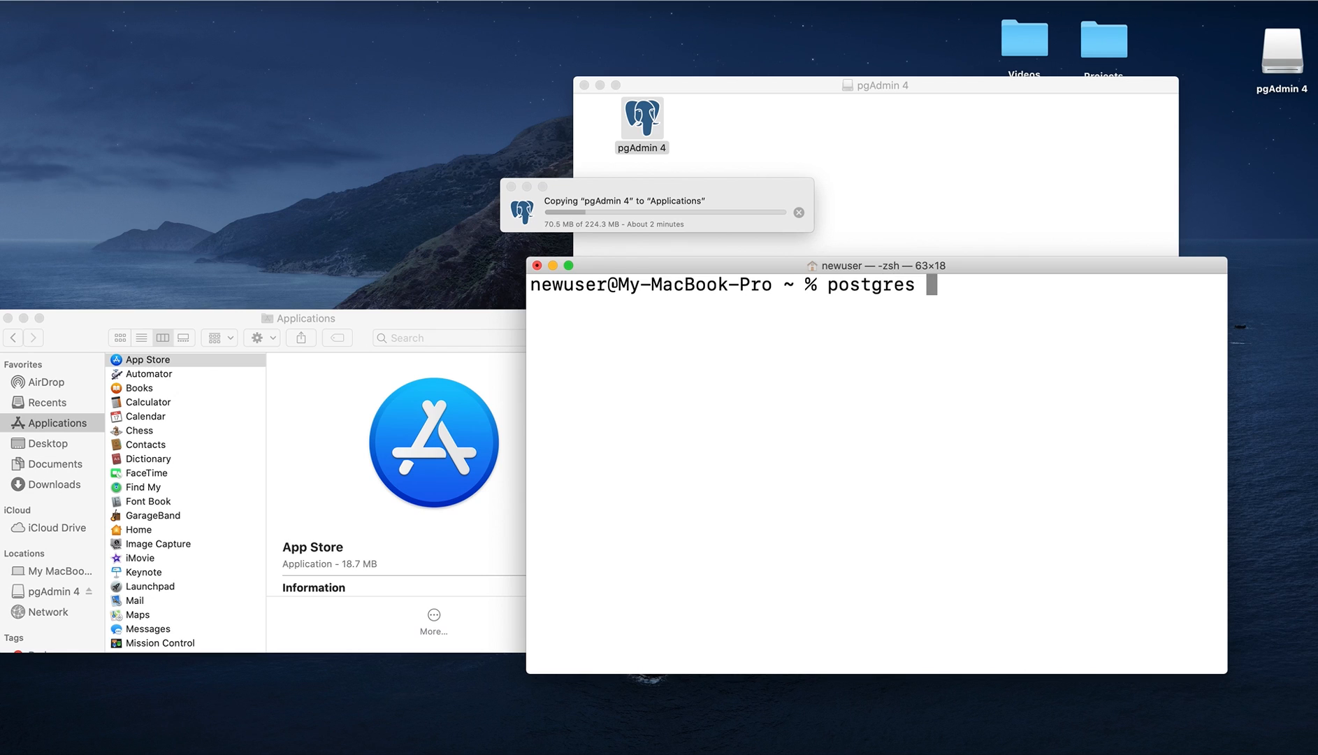
key("Return")
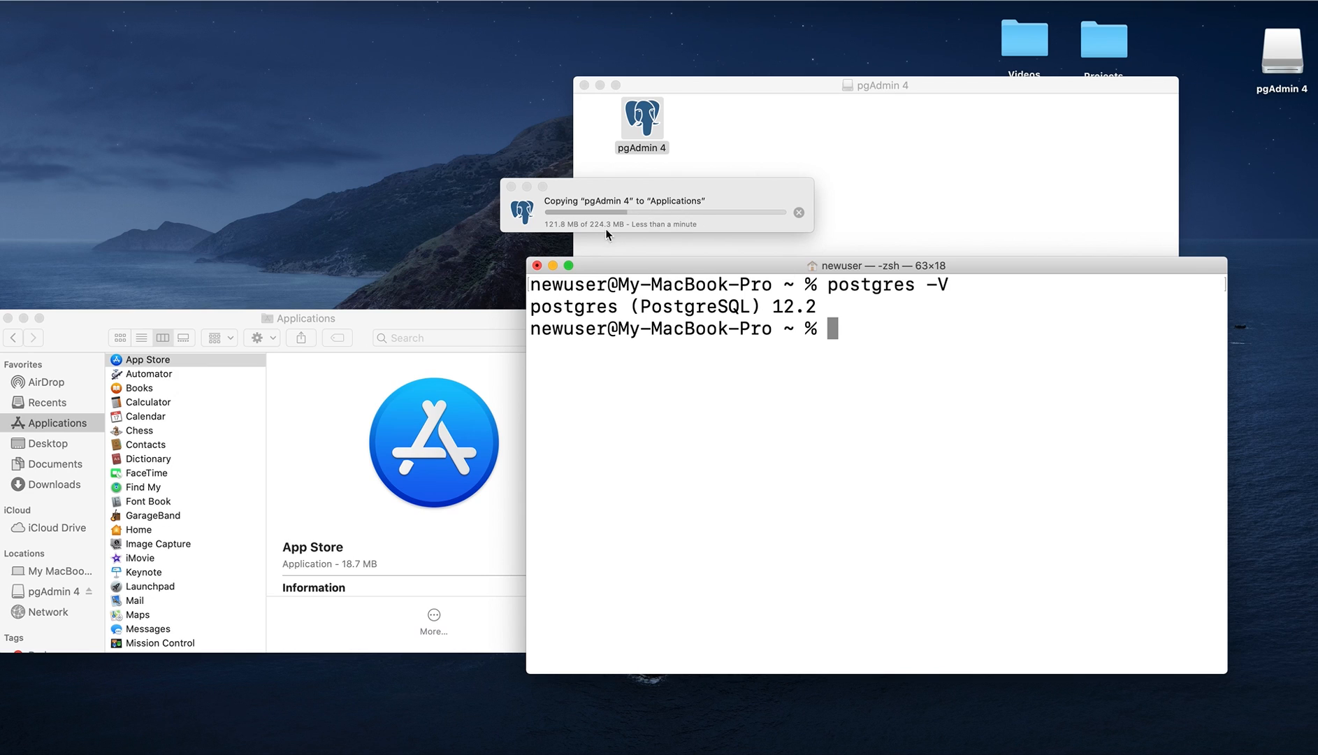
mouse_move(714, 240)
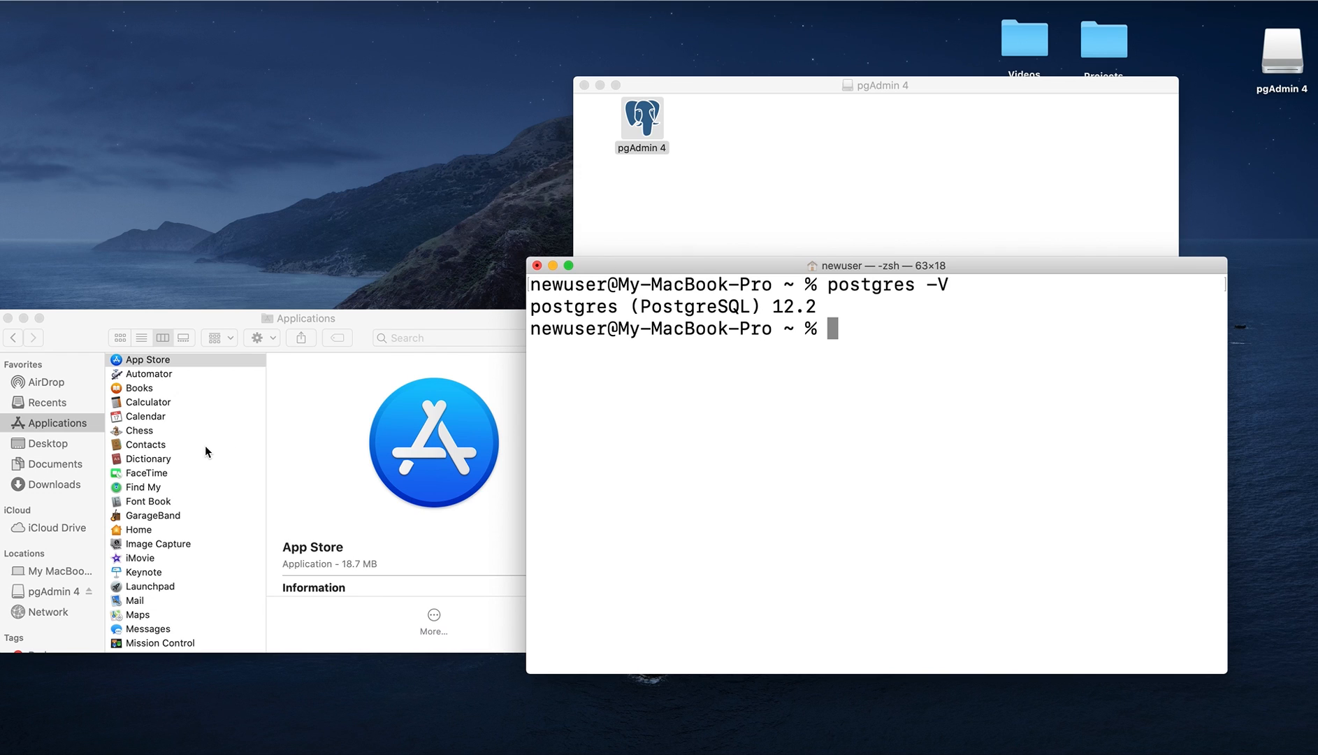
- Launch pgAdmin 4 from Applications and approve the downloaded-app security warning
scroll("down", 3)
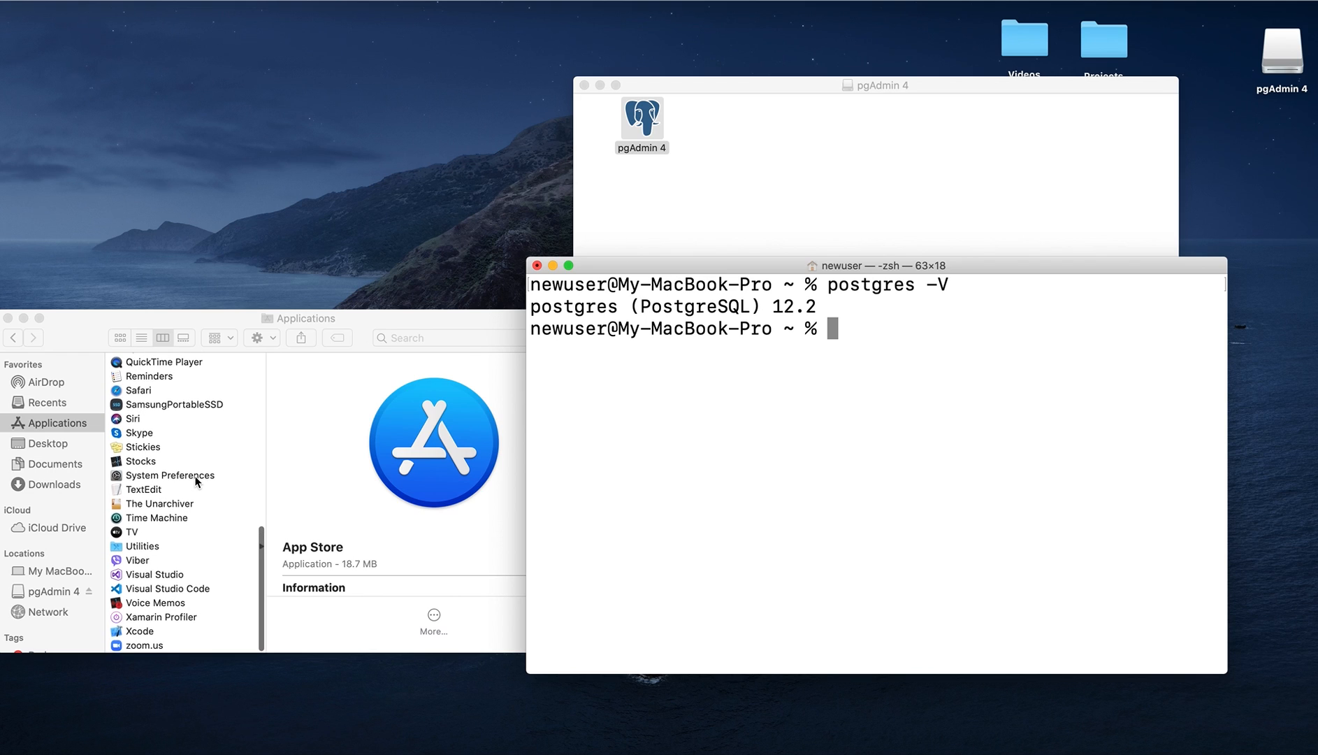
scroll("up", 3)
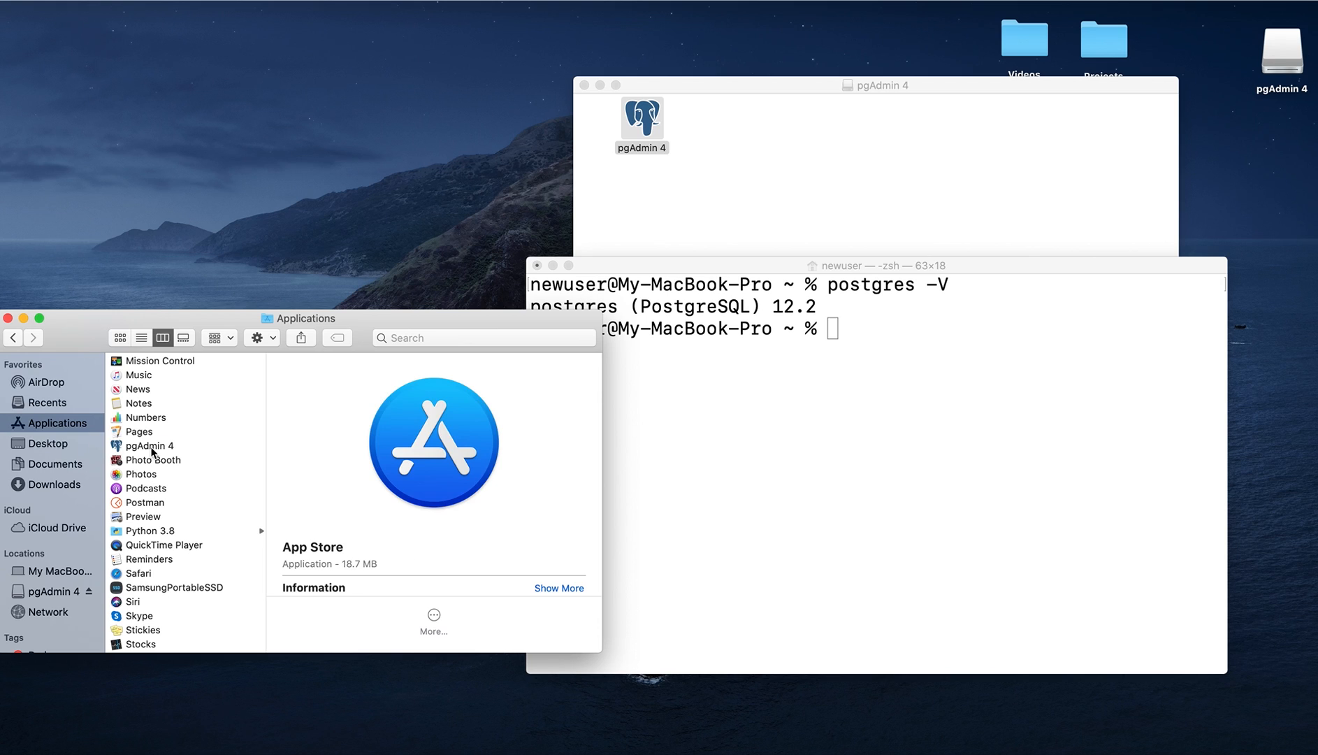
double_click(148, 446)
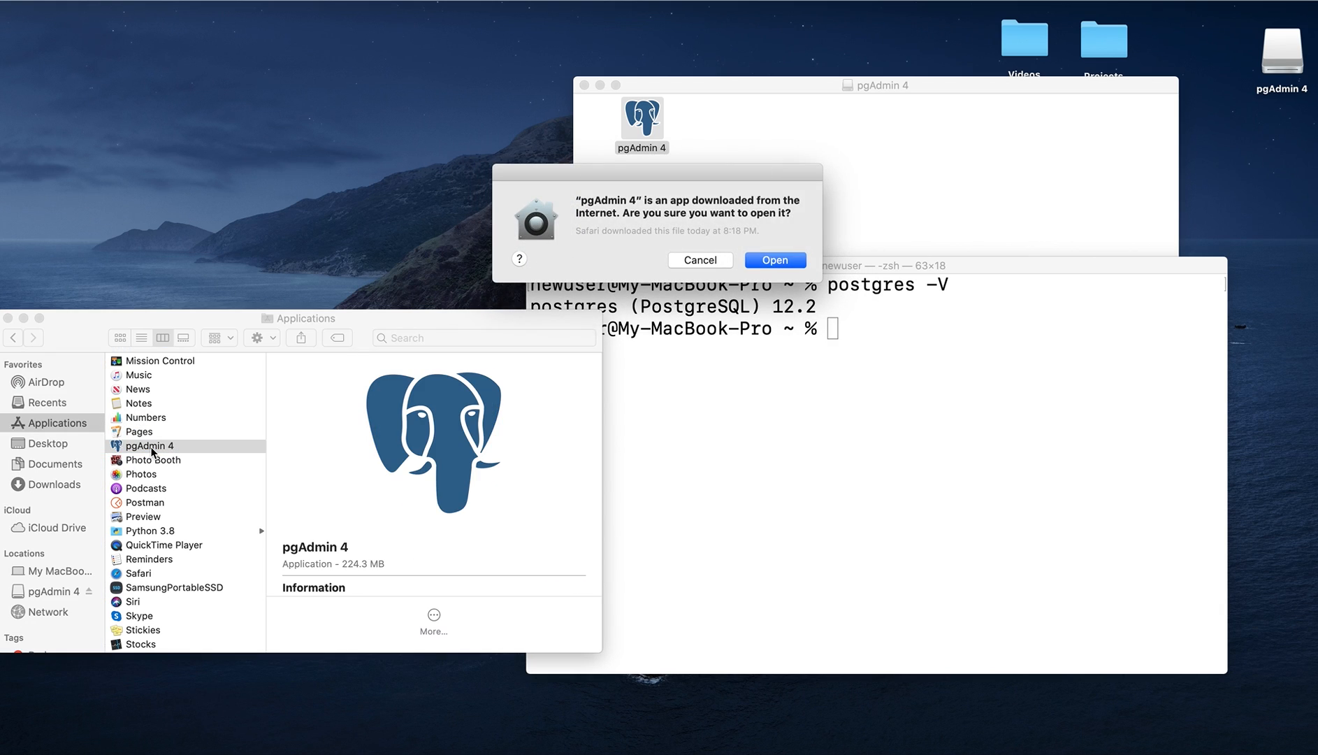
left_click(774, 260)
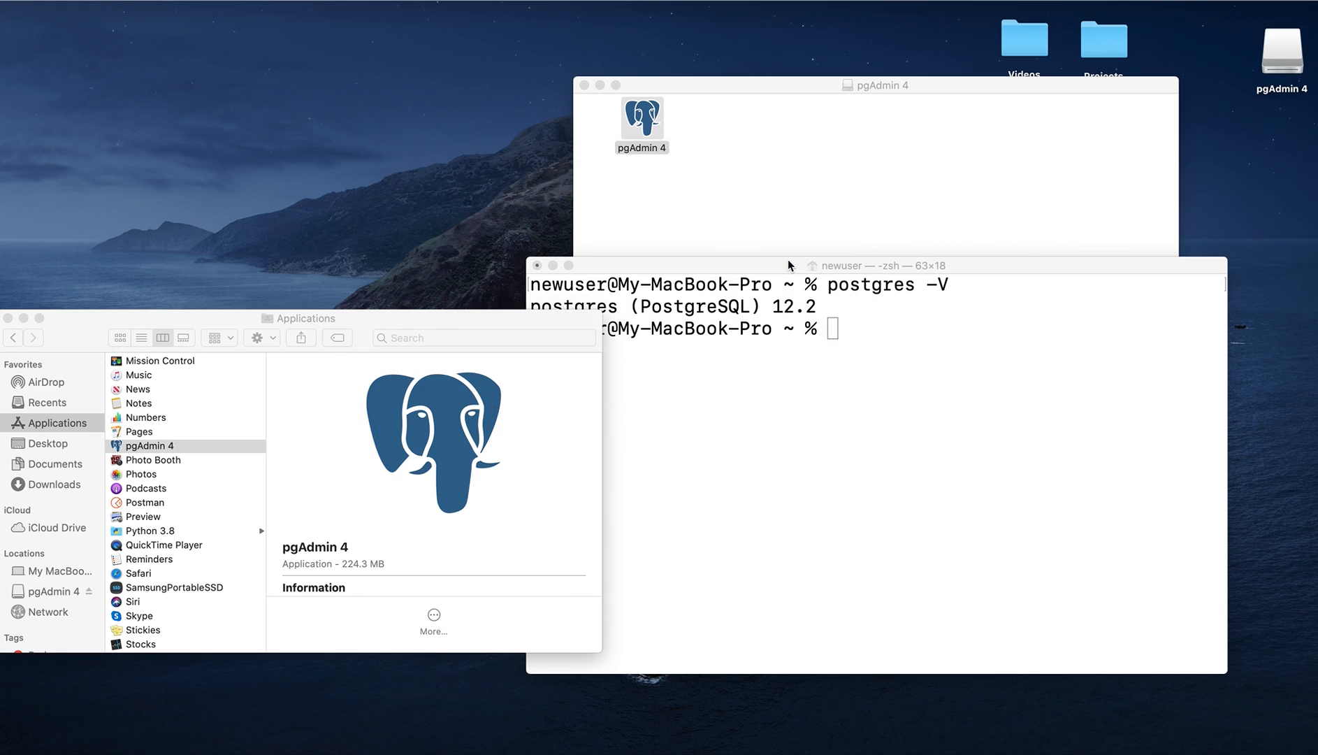
double_click(641, 119)
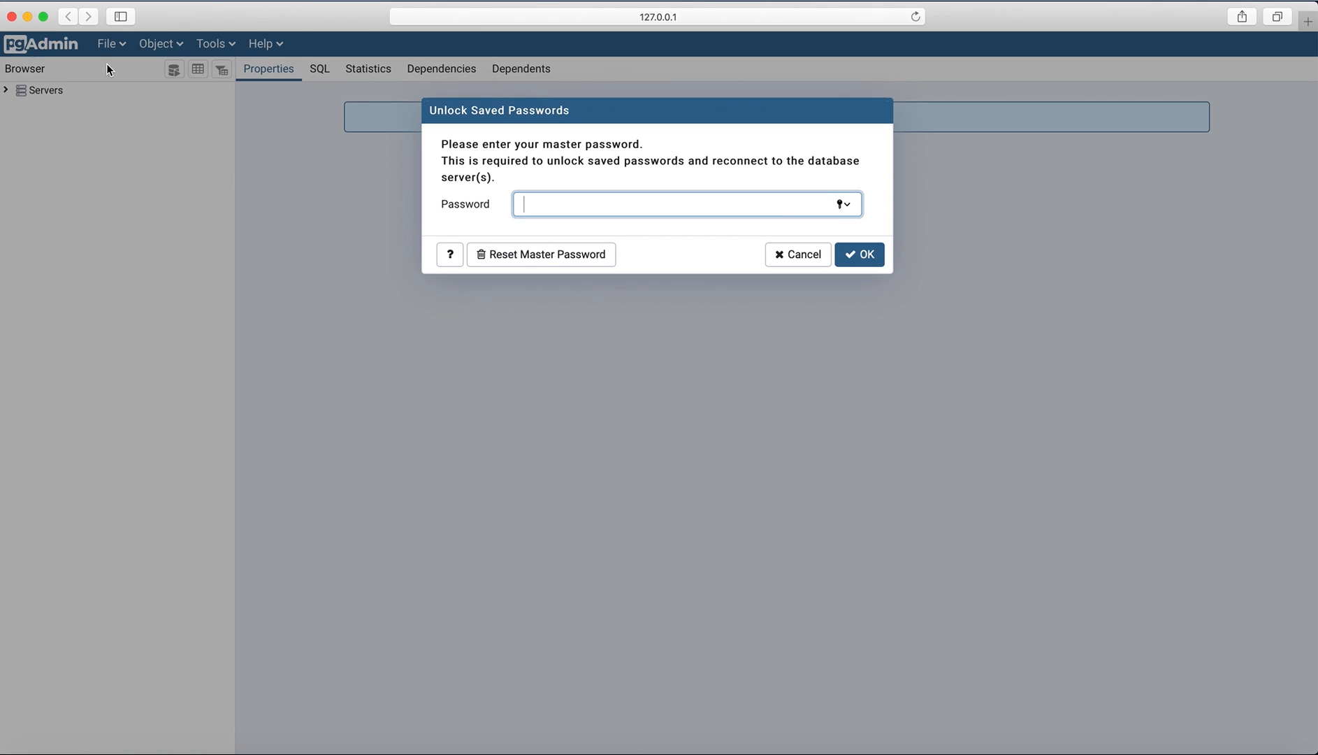
mouse_move(539, 207)
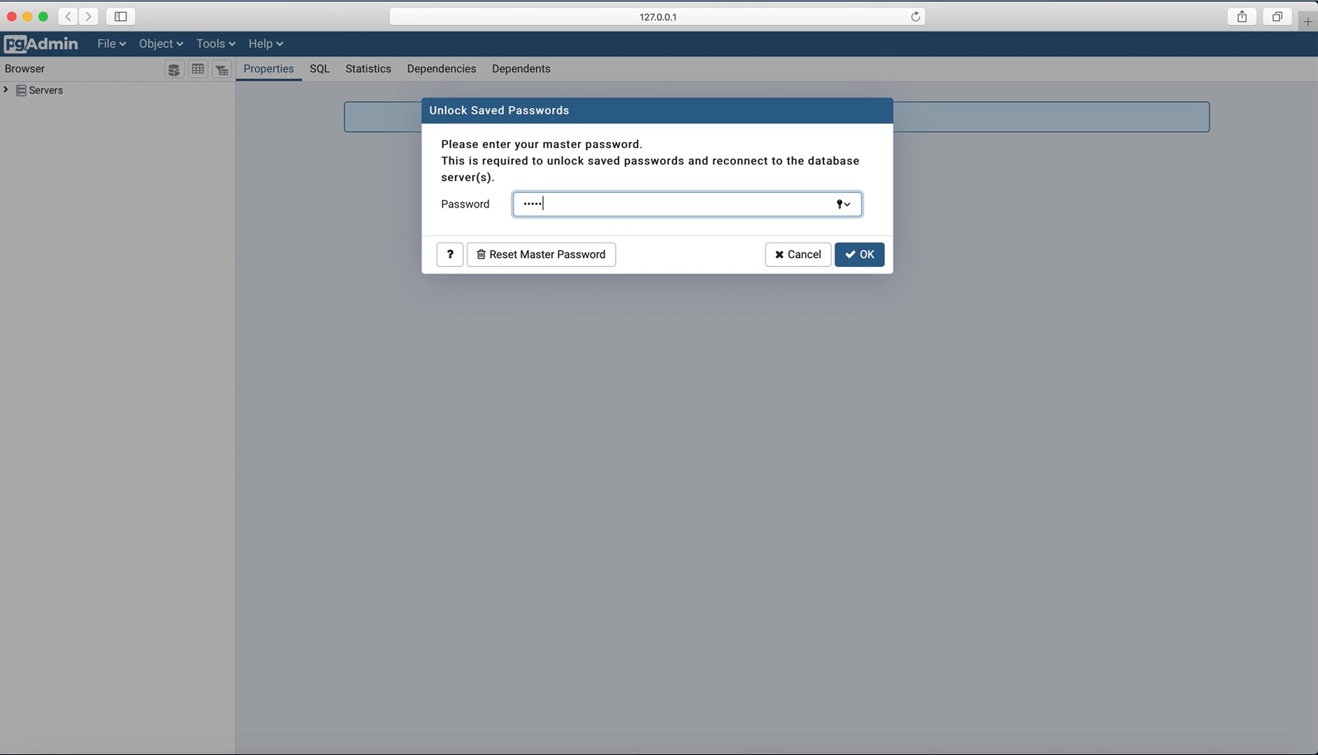
- Submit the master password in the Unlock Saved Passwords dialog
left_click(859, 254)
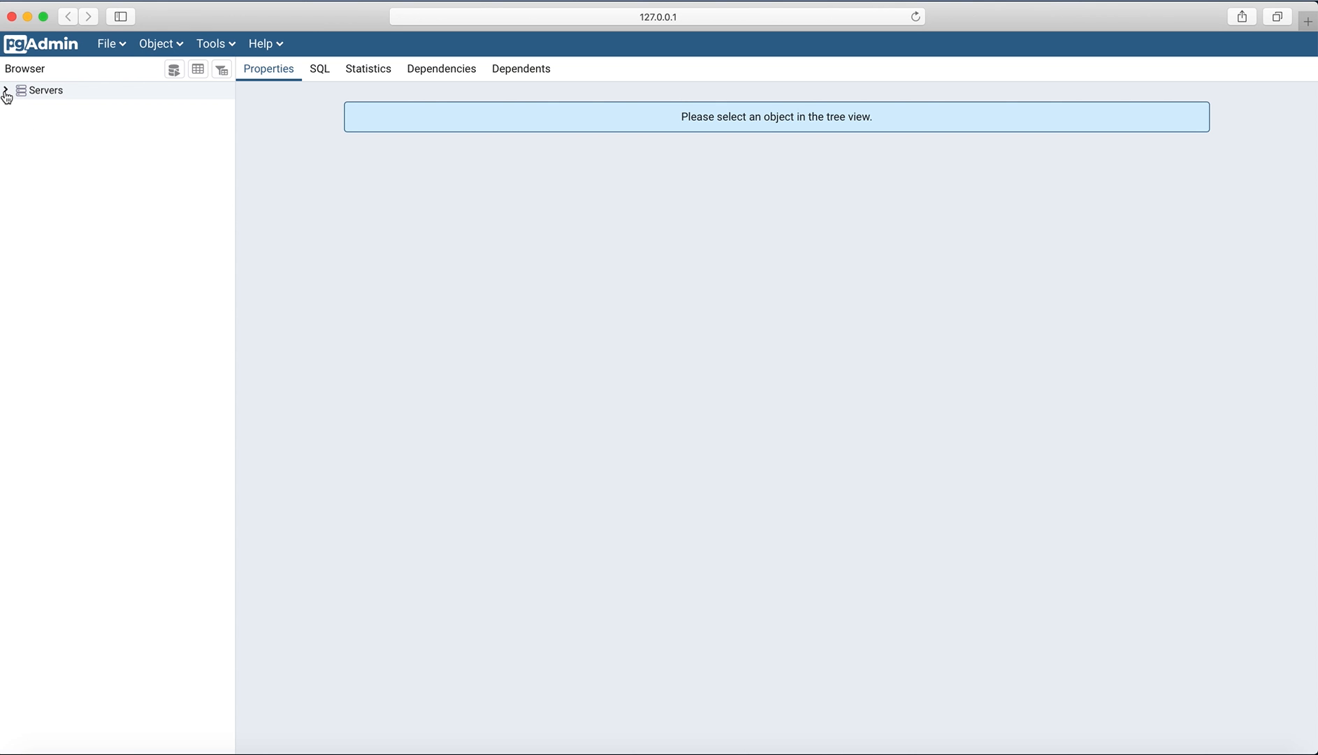
mouse_move(48, 95)
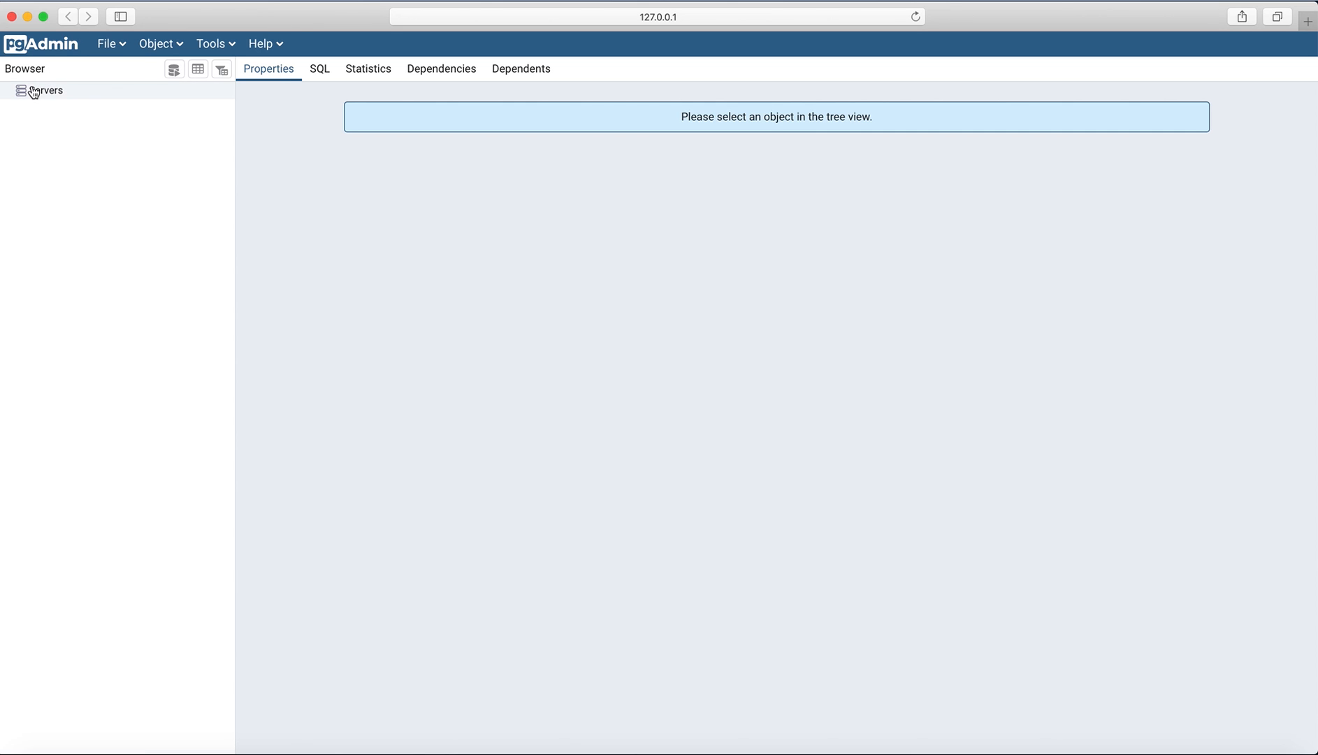
- Create a new server under Servers named 'PostgreSQL 12.2', then view its connection settings
left_click(49, 91)
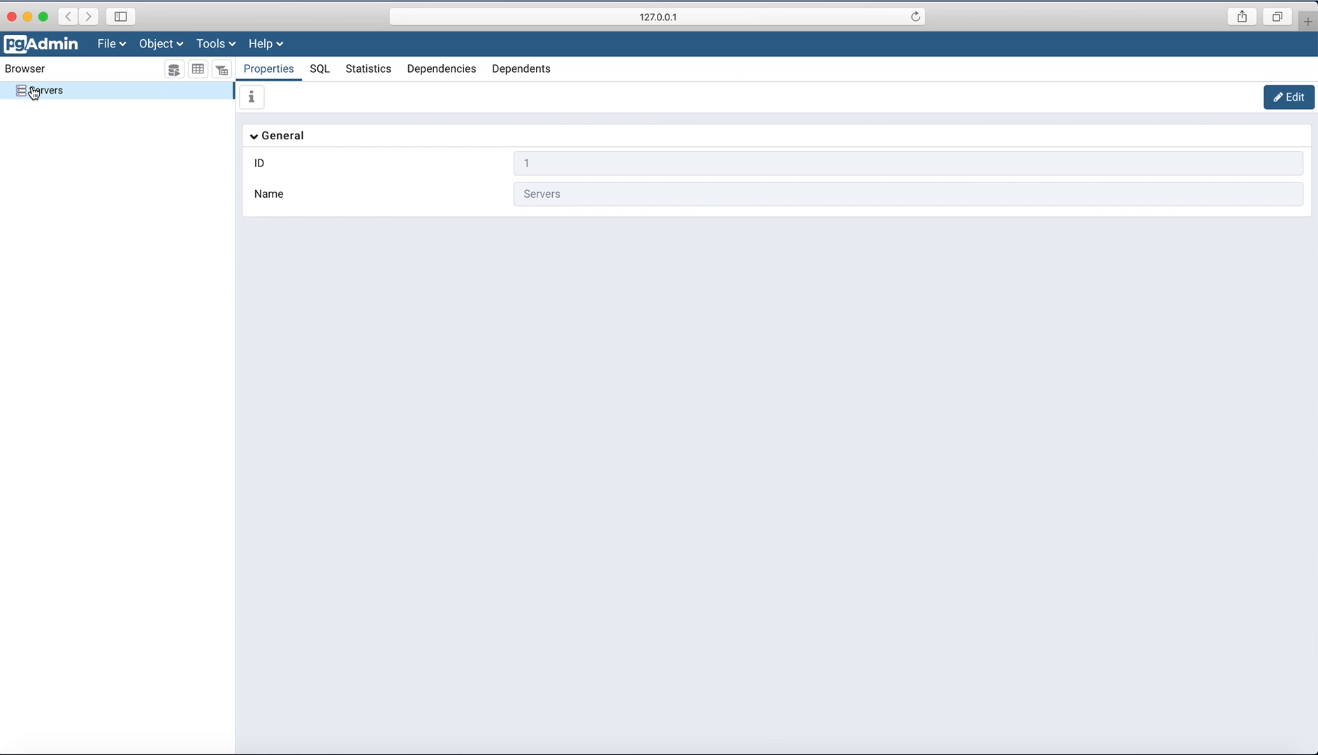
right_click(46, 91)
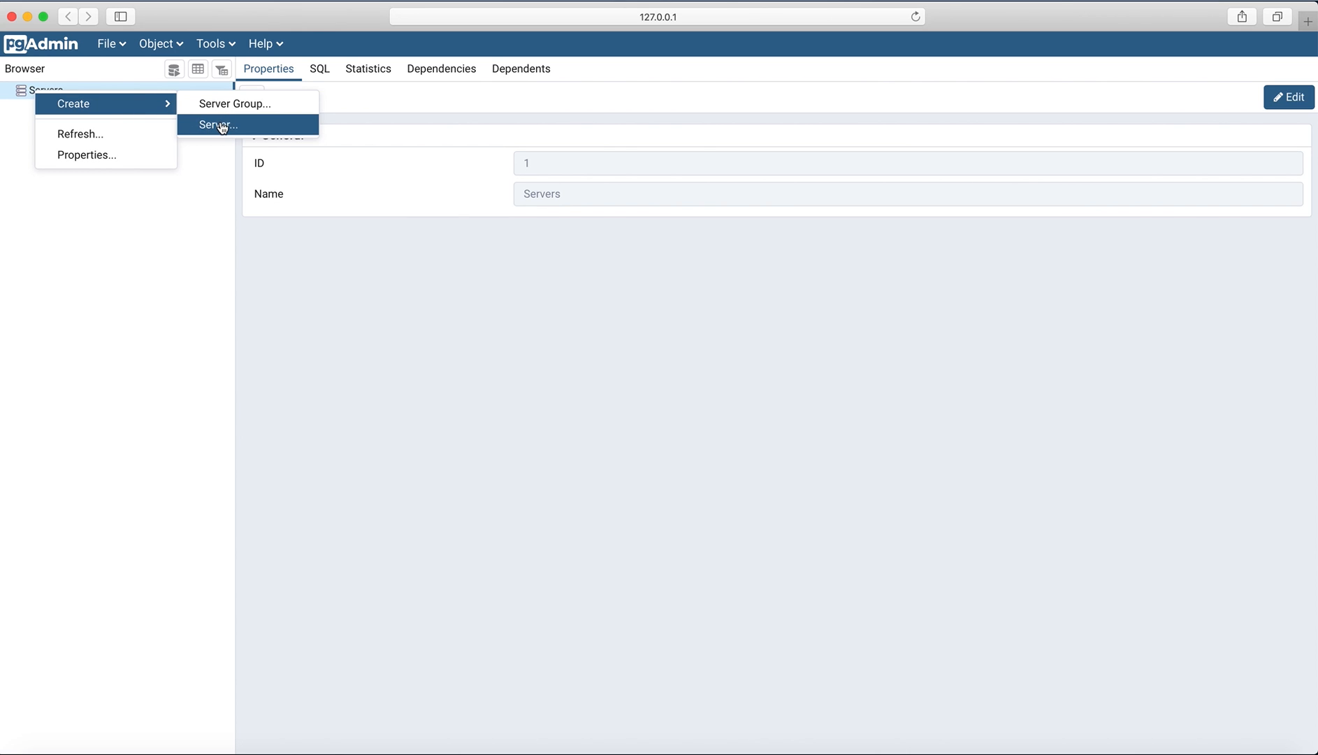
left_click(216, 124)
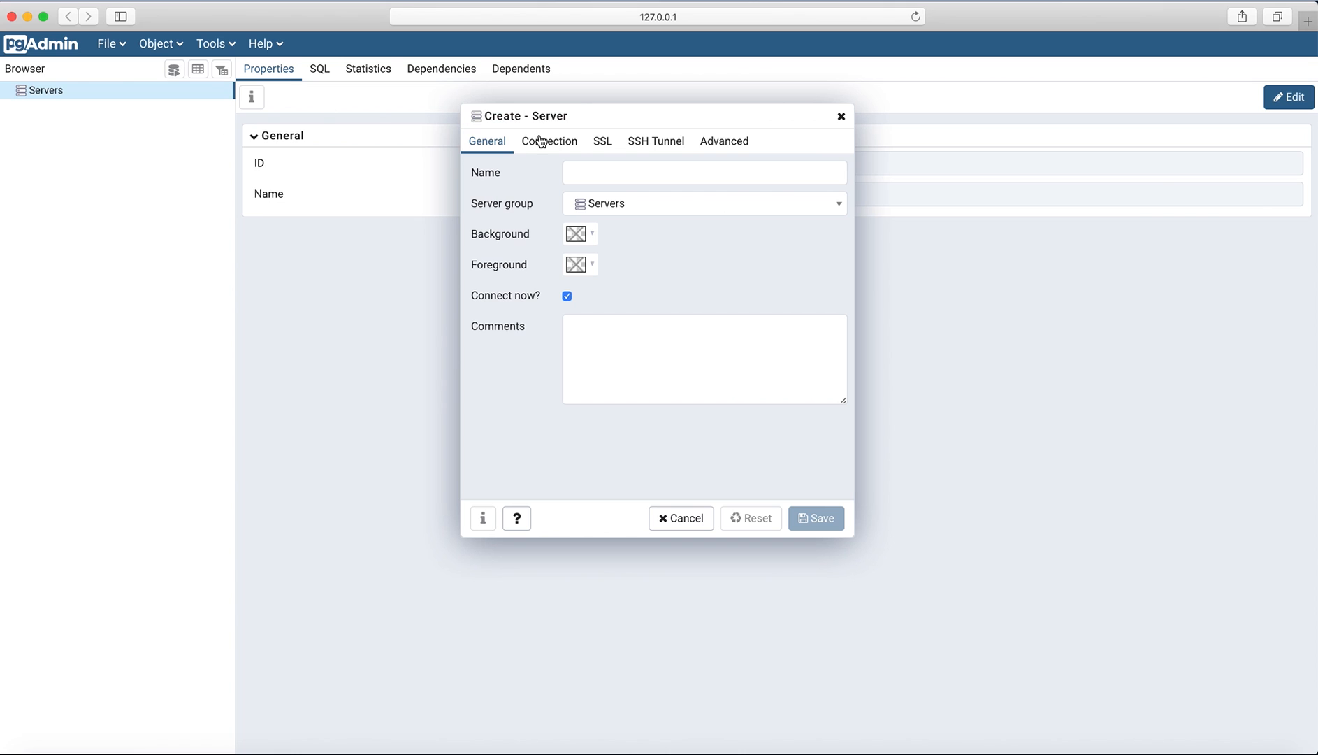
left_click(705, 173)
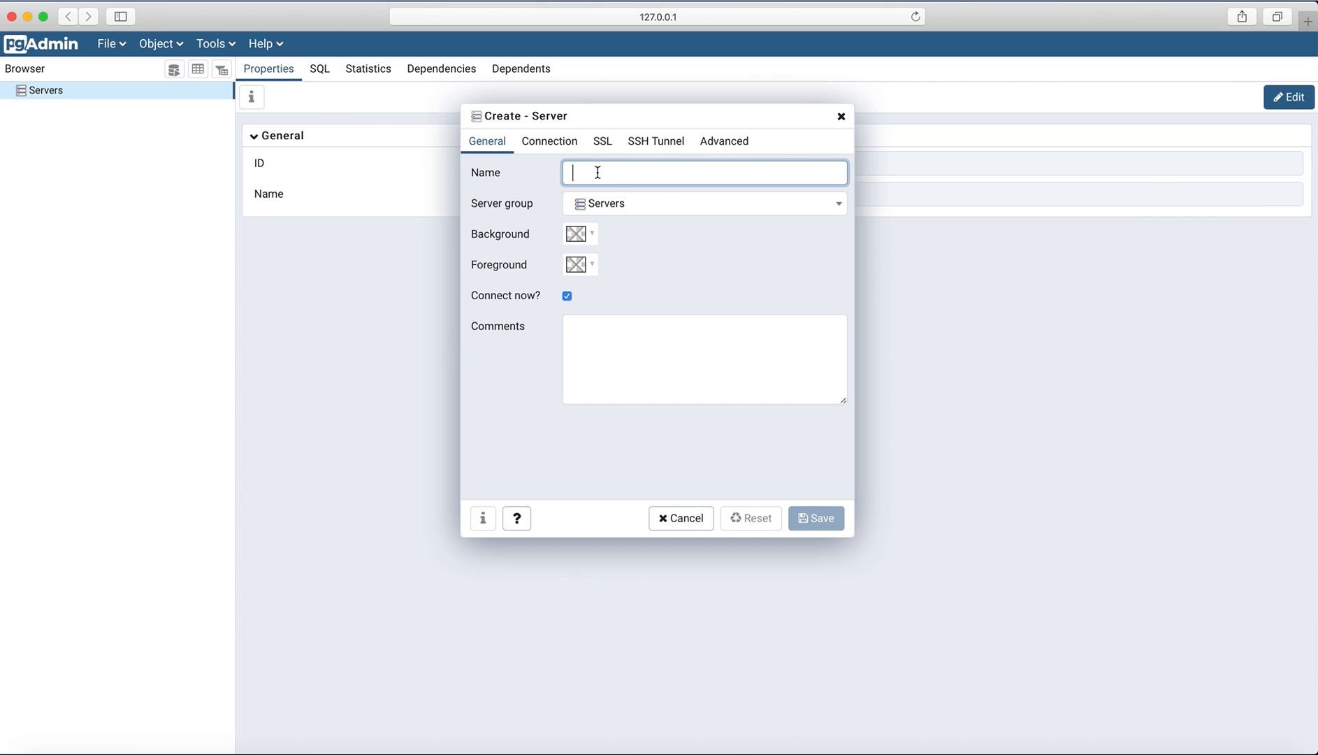
mouse_move(962, 742)
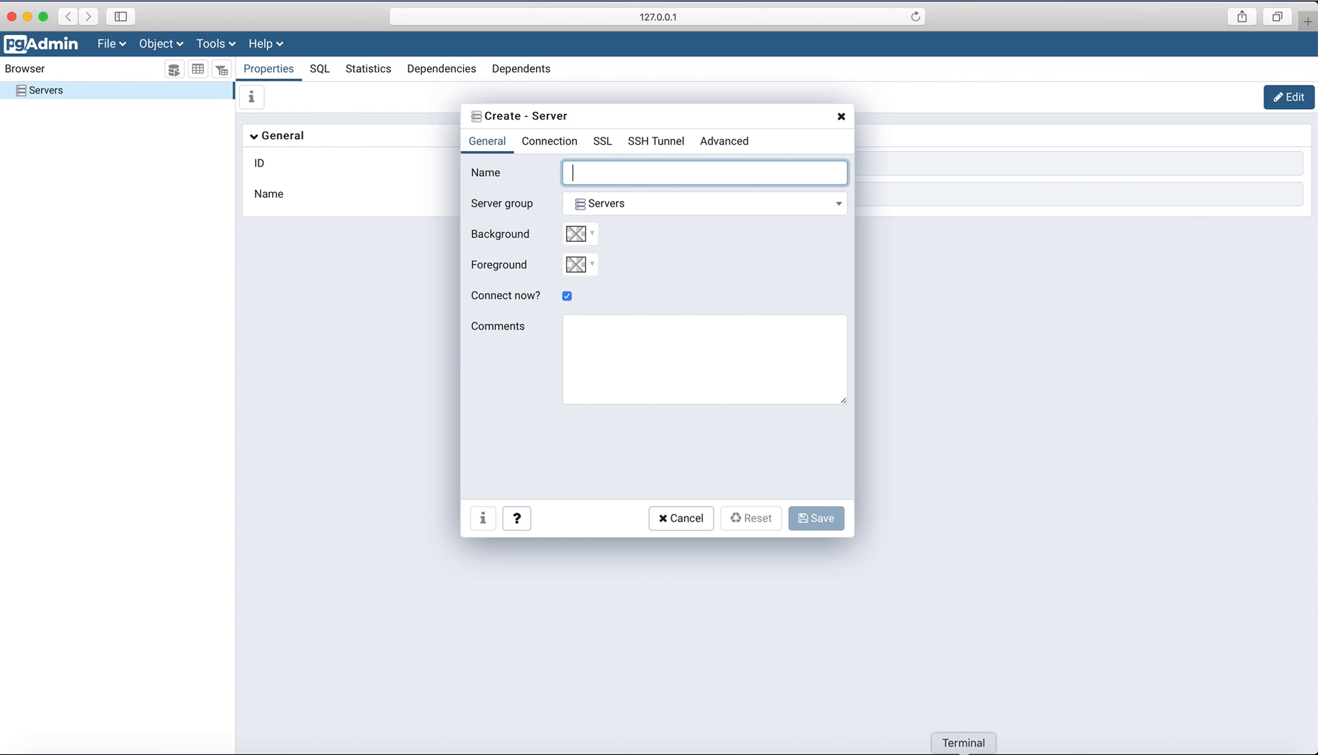
left_click(963, 742)
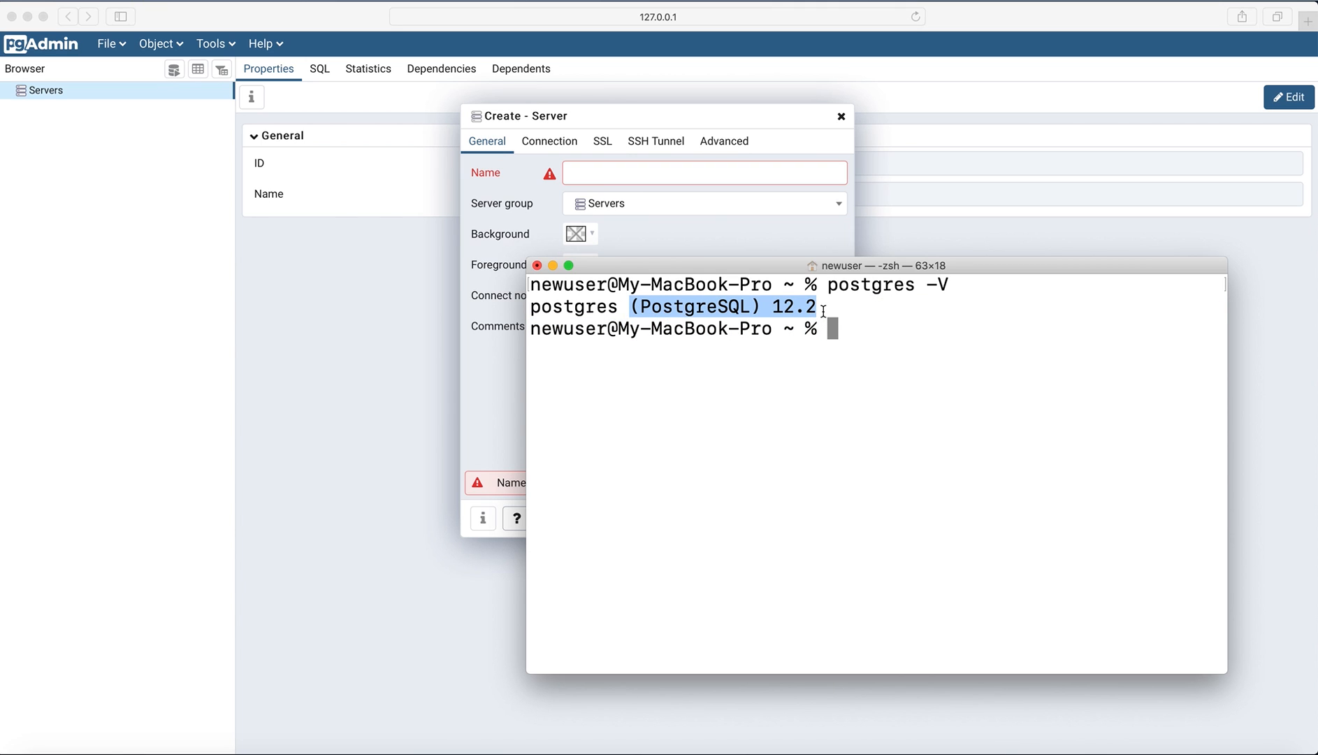
type("(PostgreSQL) 12.2")
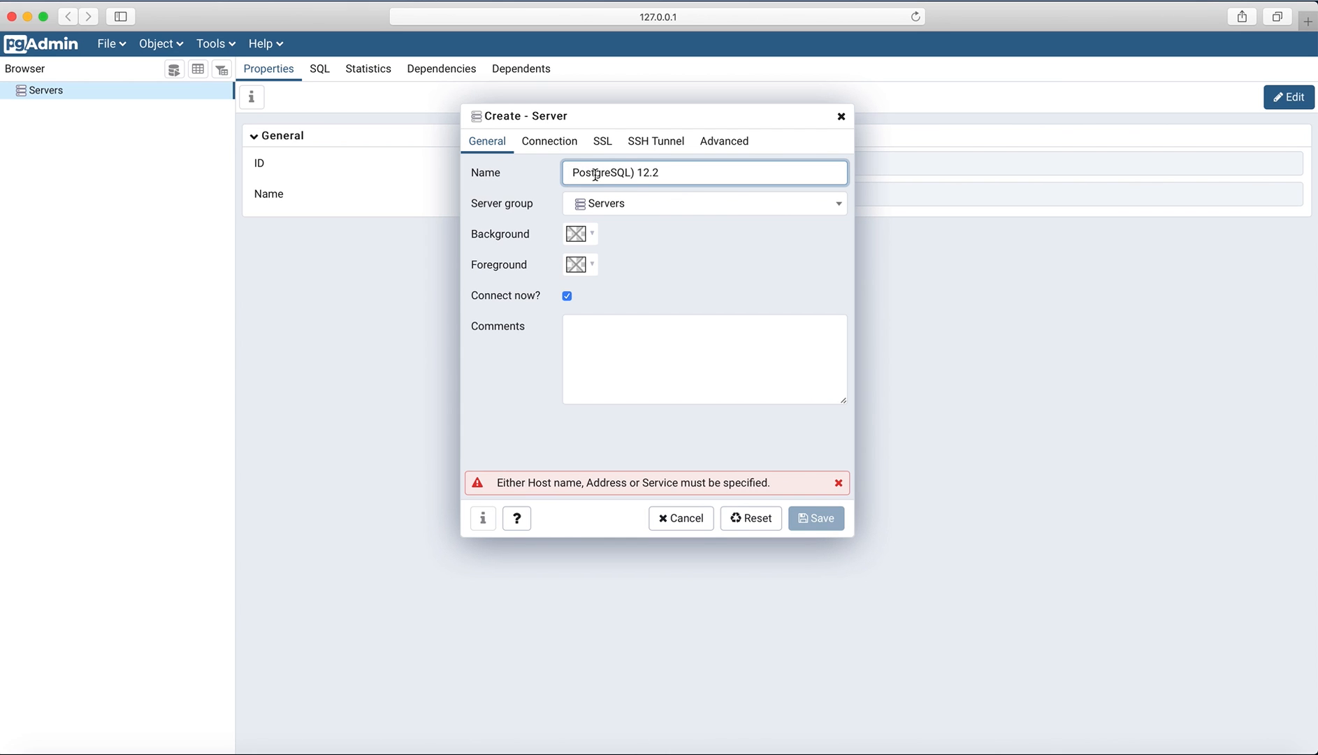
key("Backspace")
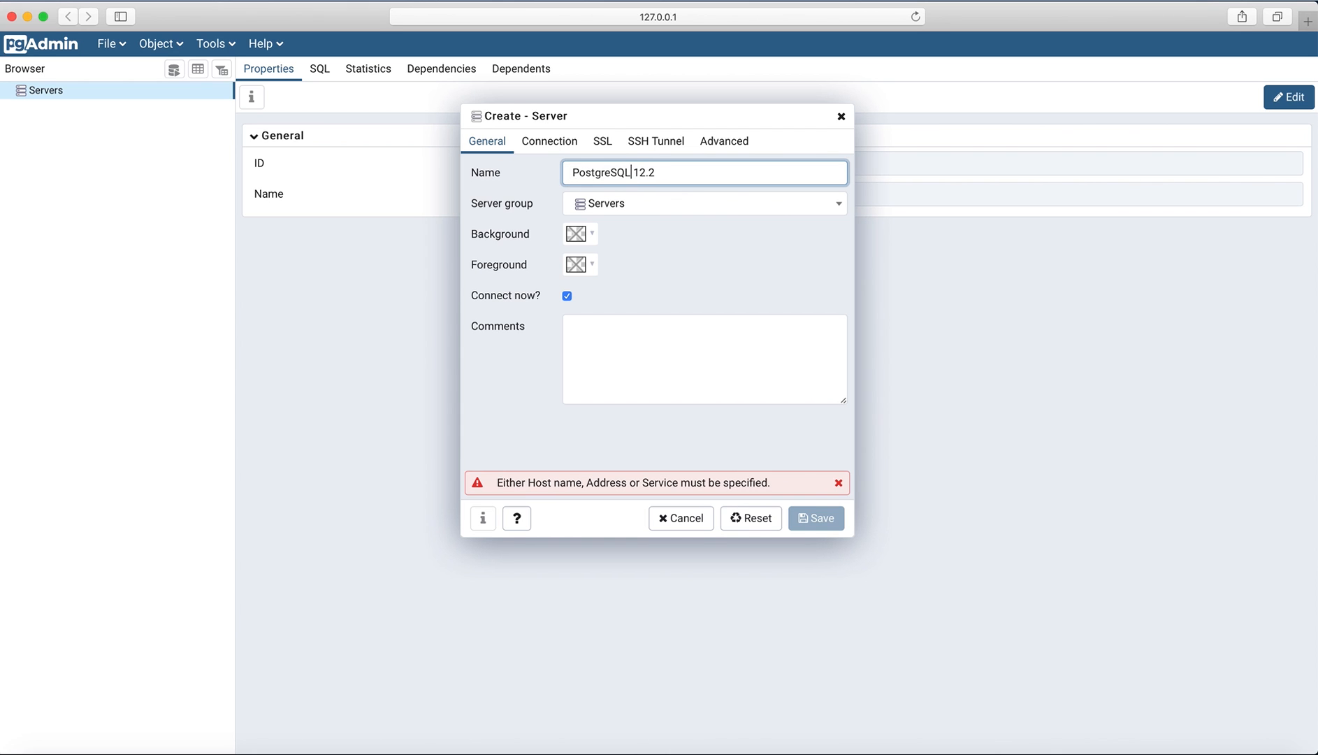
left_click(549, 140)
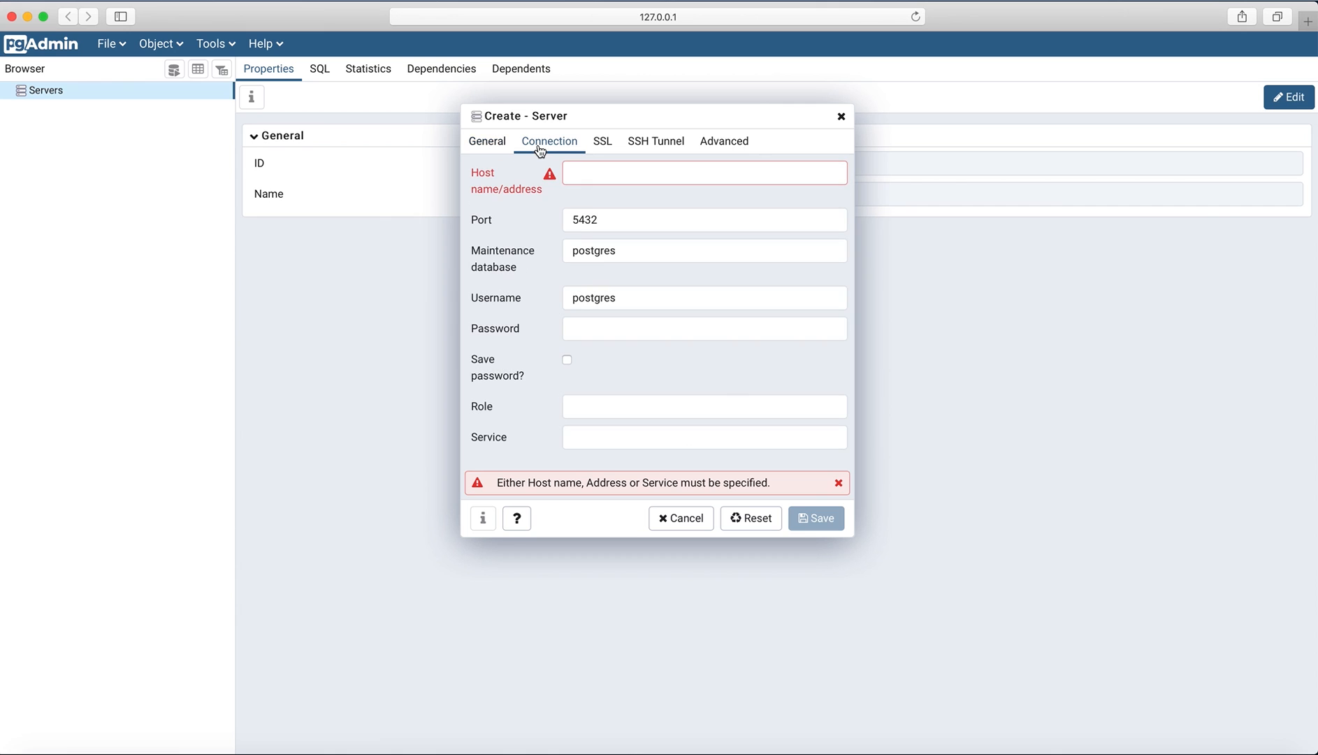
- Set host to localhost, enter the postgres password, and save the server registration
type("lo")
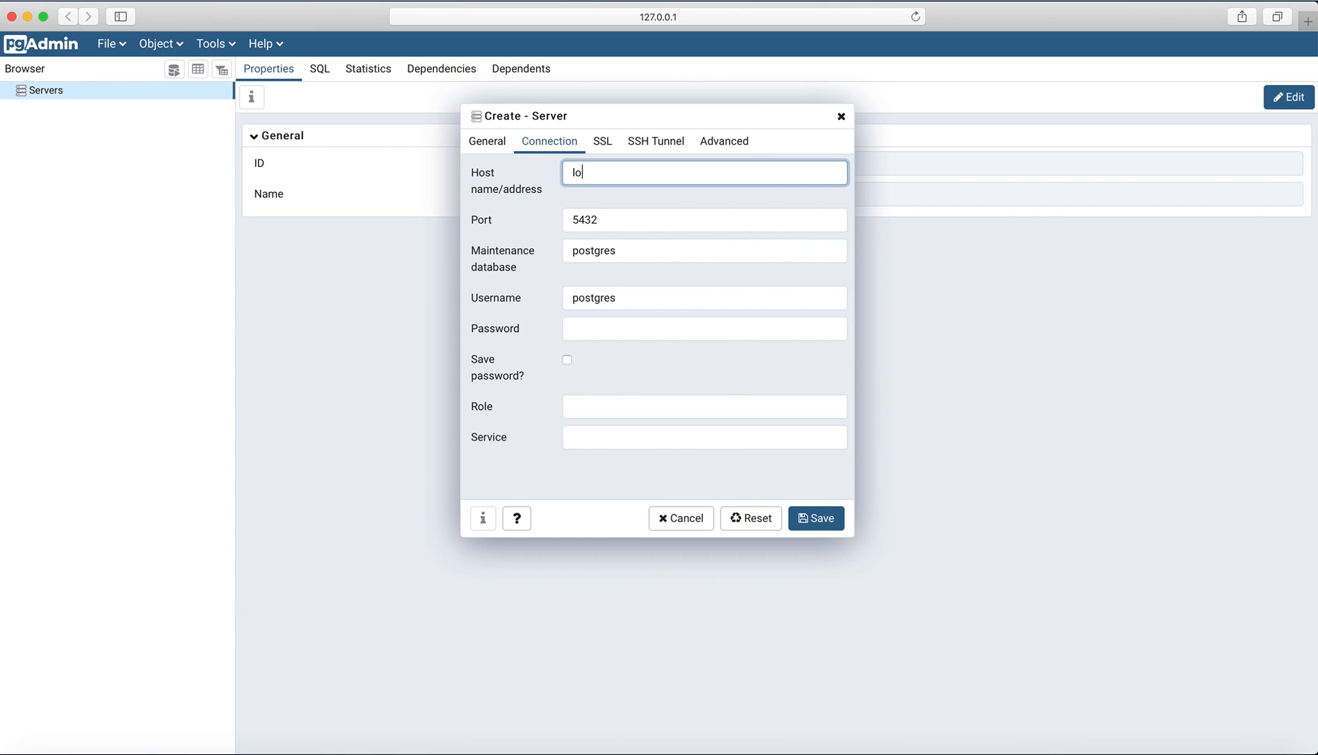
type("calhost")
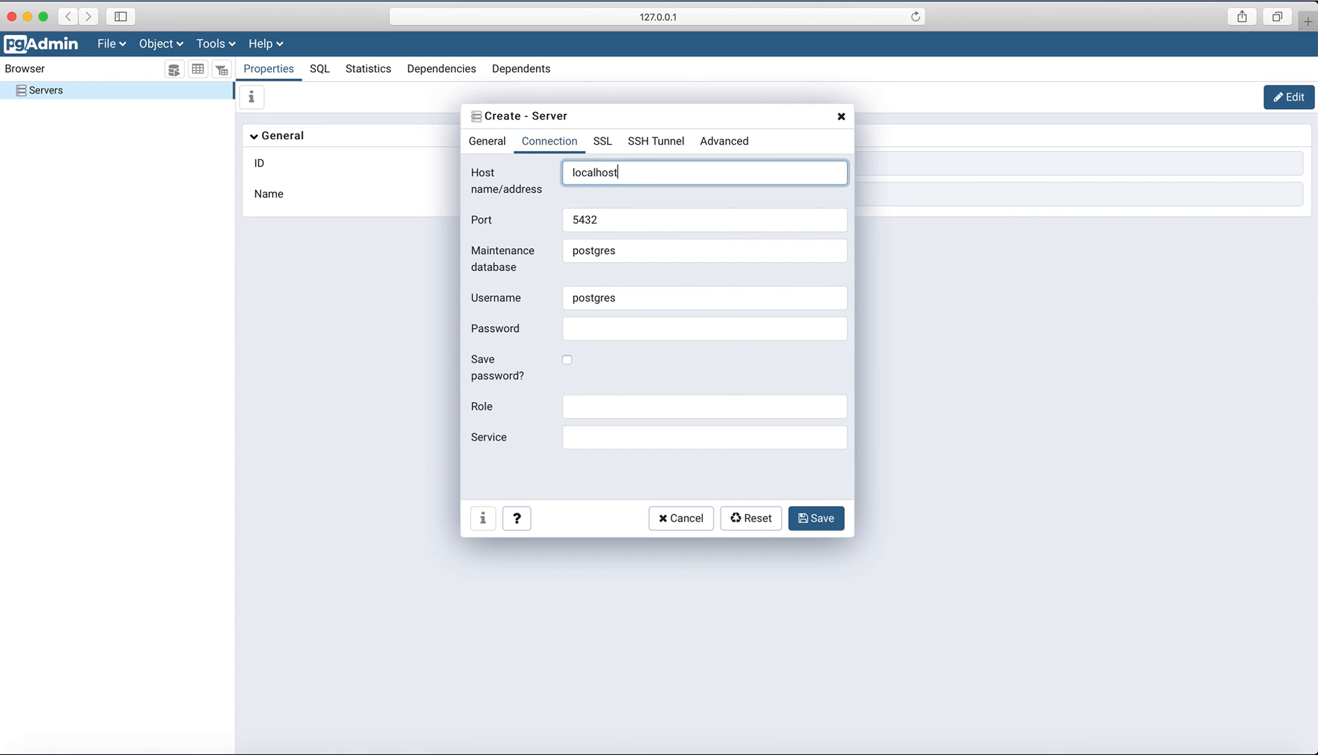
mouse_move(512, 286)
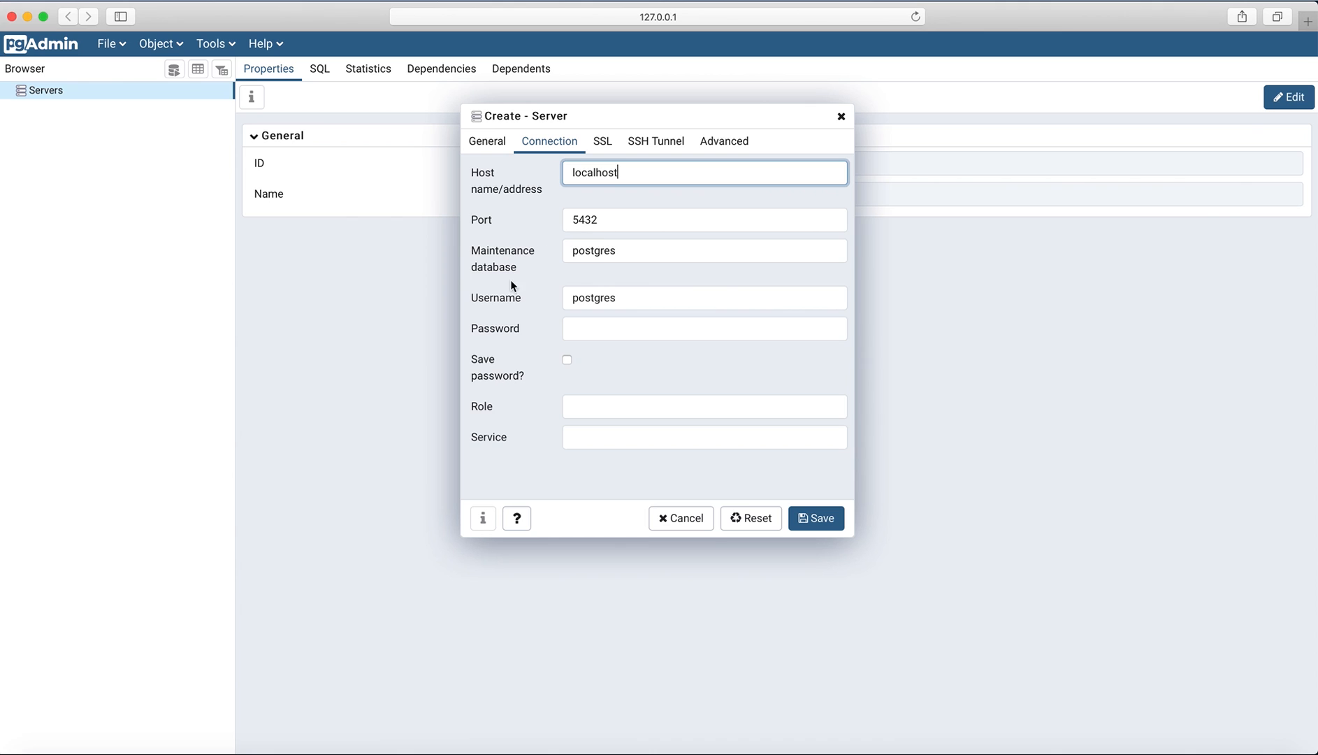
mouse_move(622, 301)
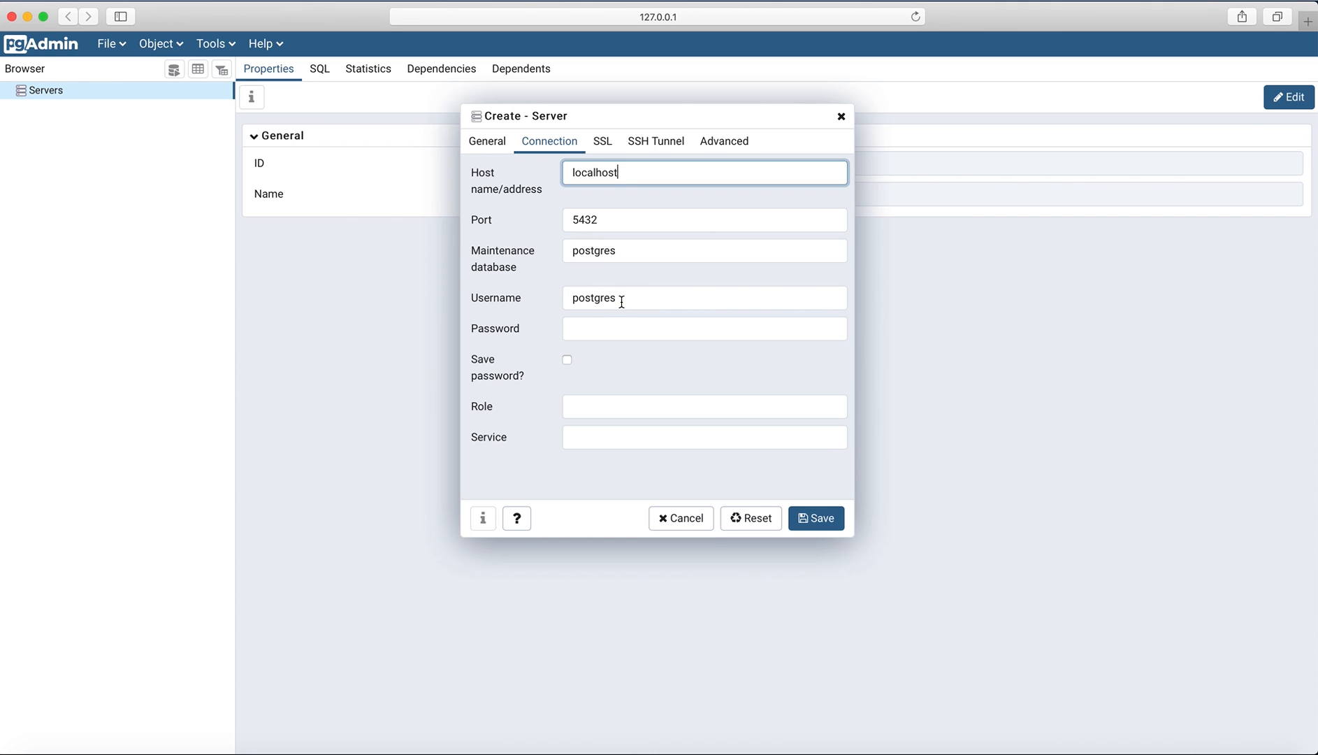
left_click(704, 328)
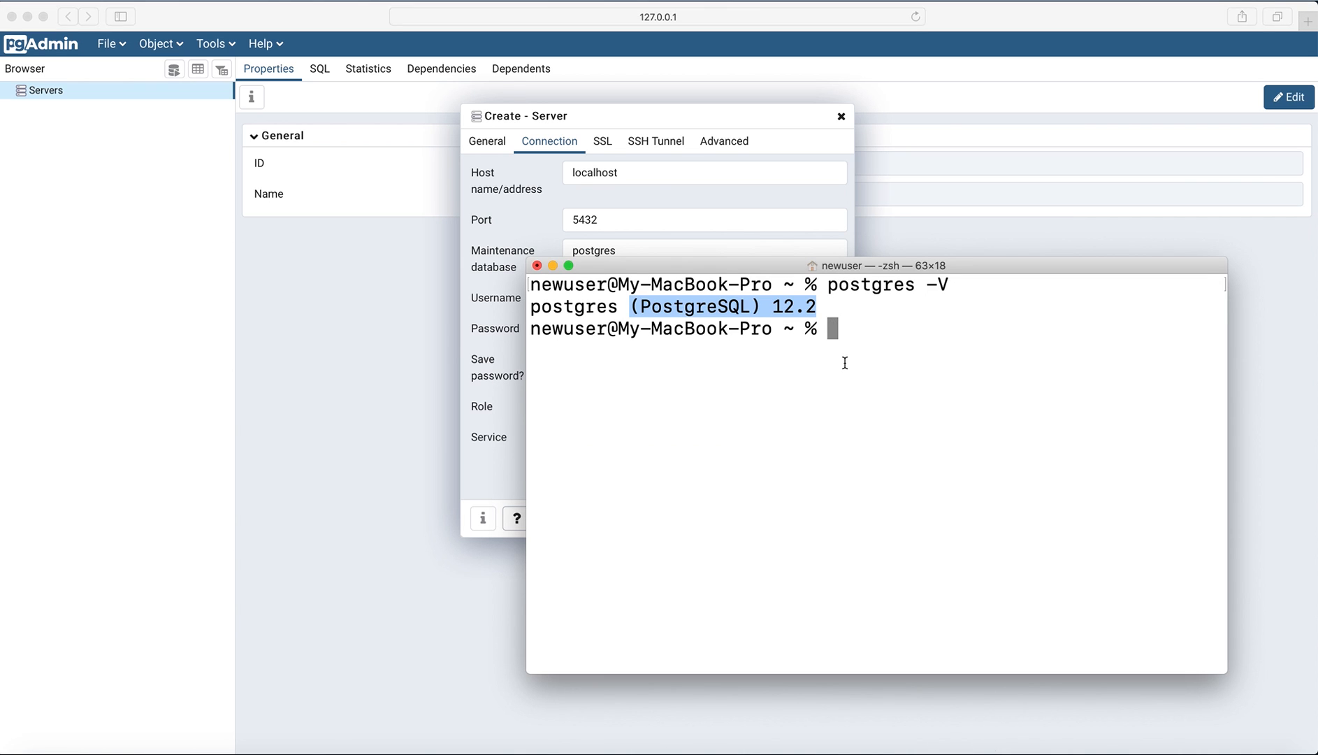
type("createuser -P -s postgres")
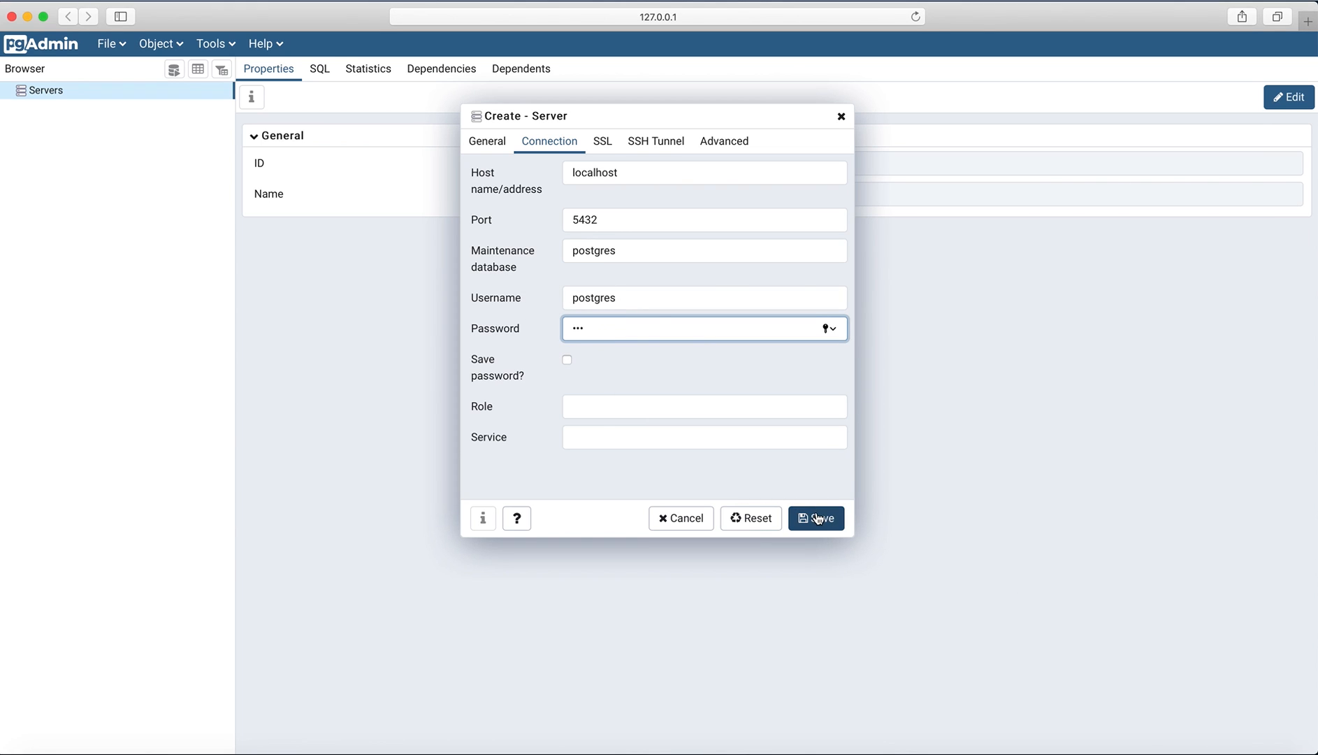
left_click(815, 518)
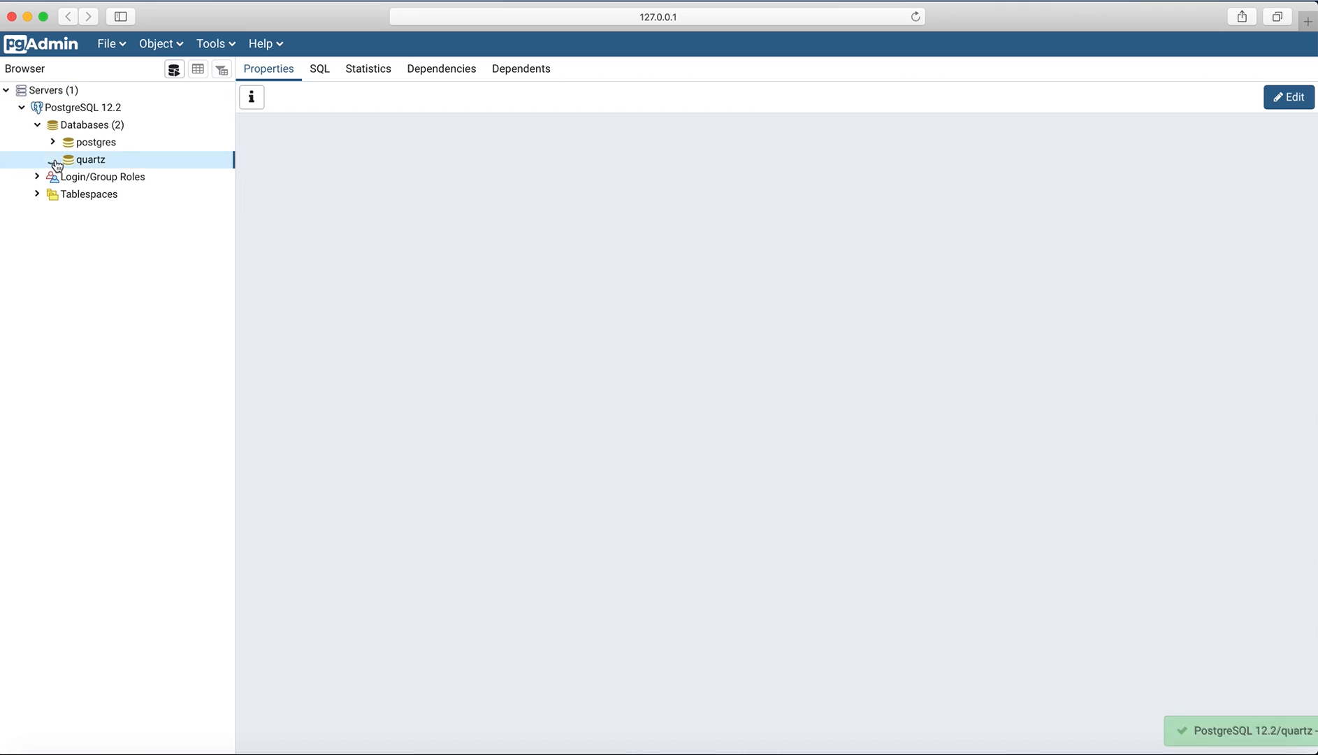
- View the Properties of the quartz database, then the postgres database
left_click(88, 159)
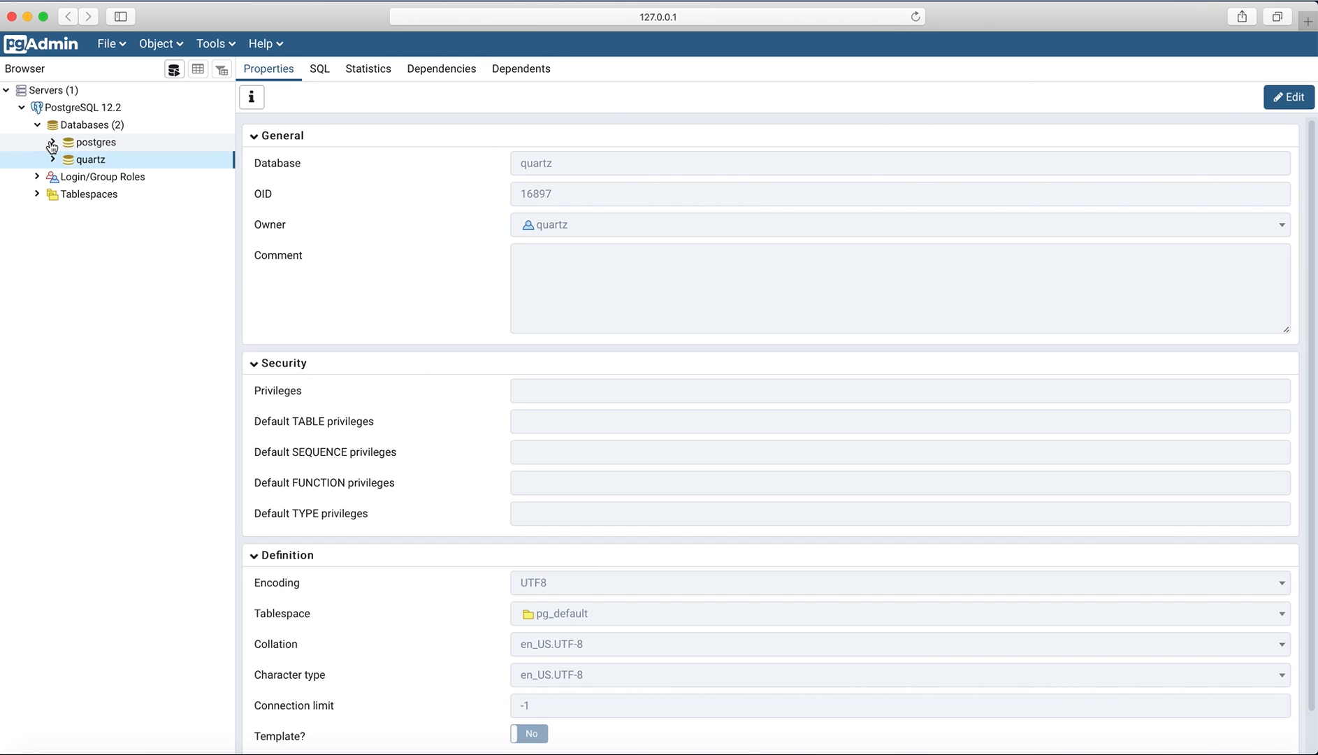
left_click(98, 142)
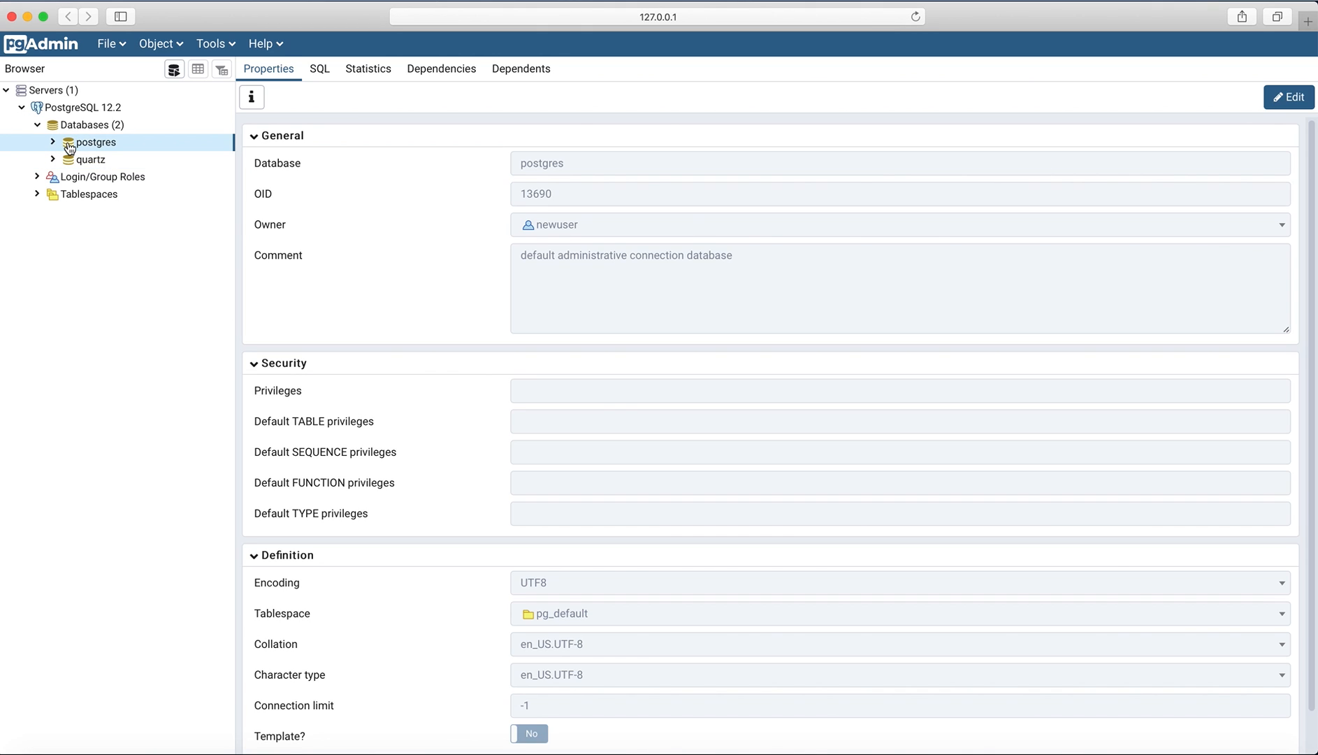
mouse_move(176, 167)
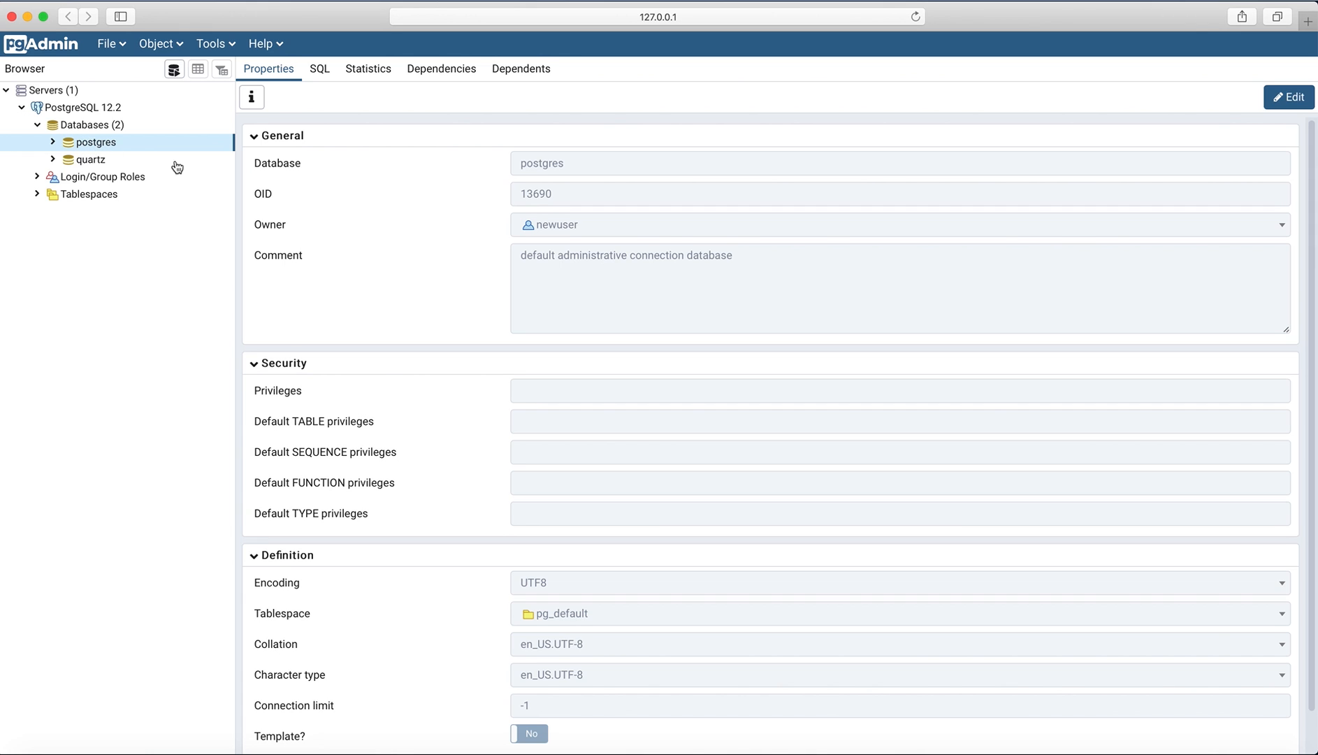